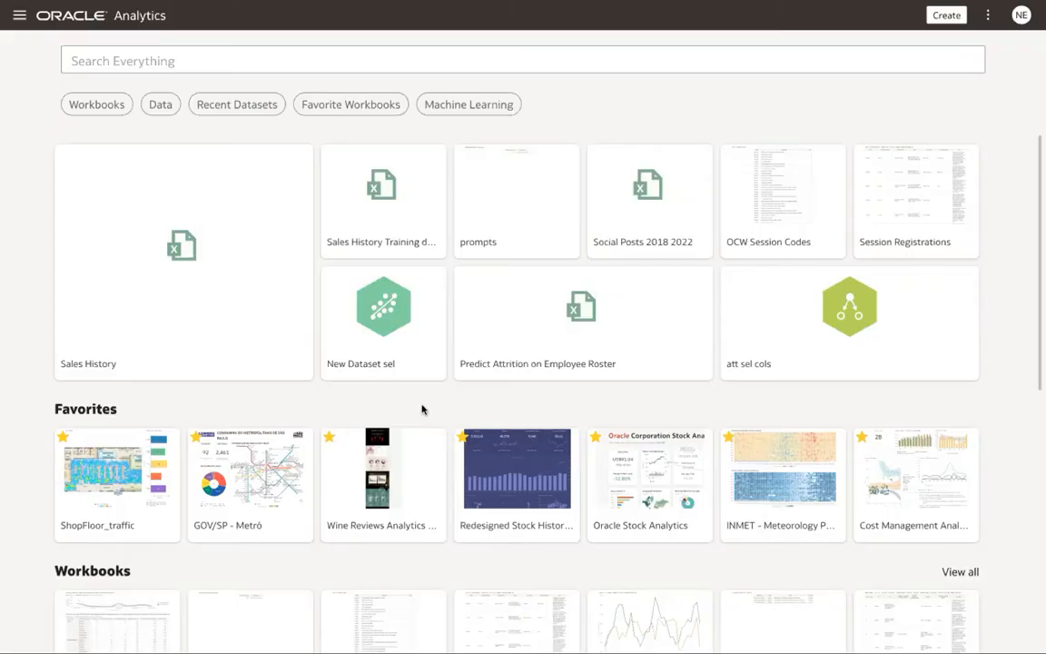
{"action": "mouse_move", "coordinate": [172, 269]}
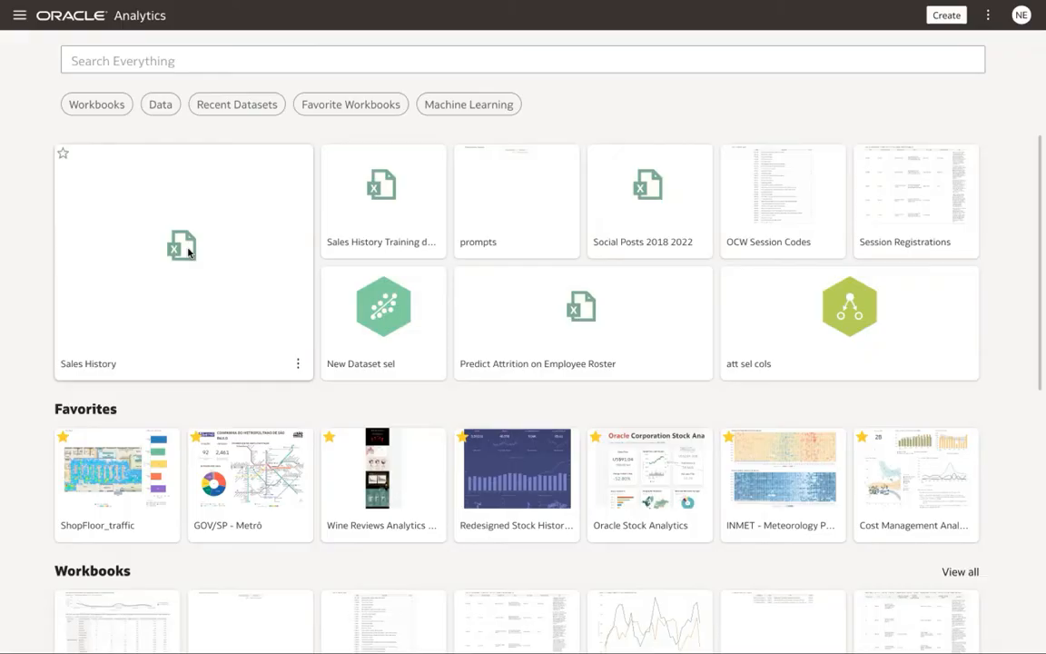
Build a monthly 1- Revenue line chart from Sales History using the Month calendar level.
{"action": "double_click", "coordinate": [181, 245]}
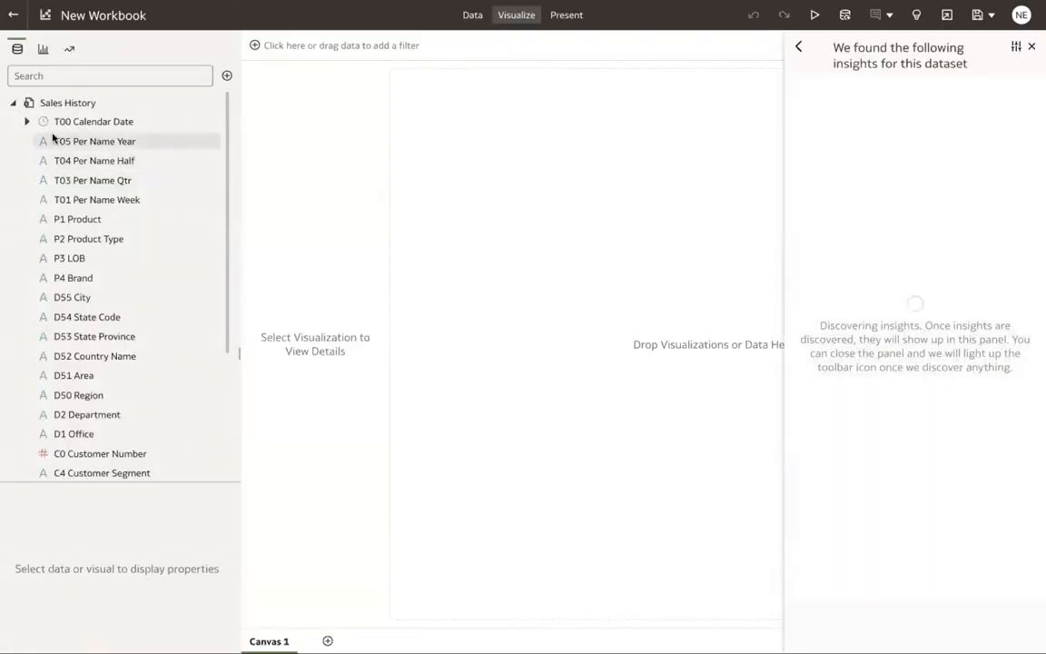
{"action": "left_click", "coordinate": [25, 119]}
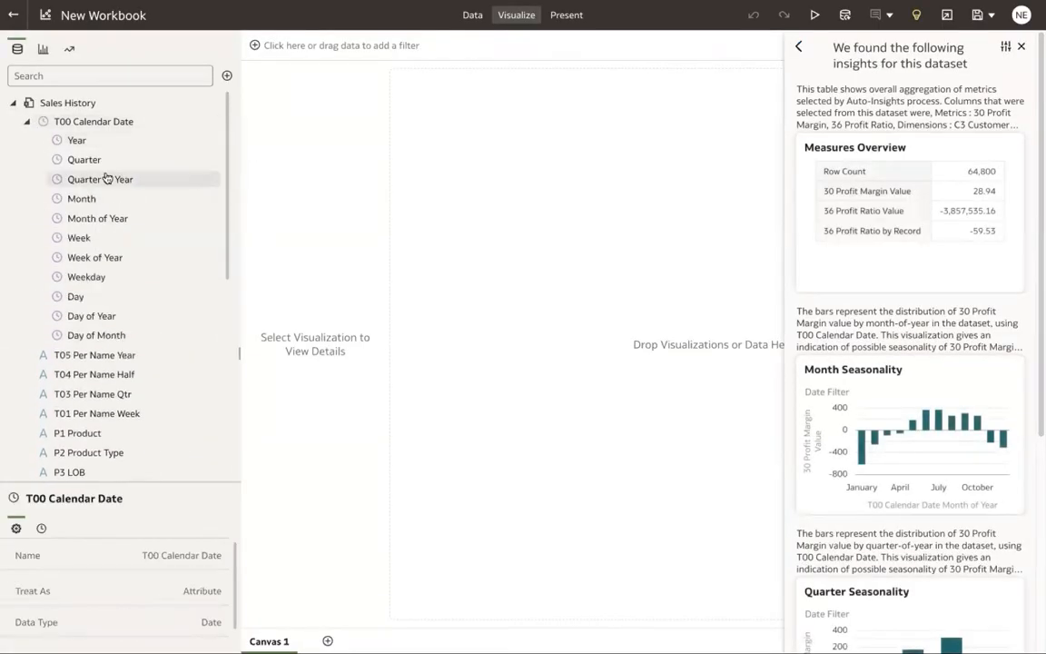
{"action": "scroll", "scroll_direction": "down", "scroll_amount": 3}
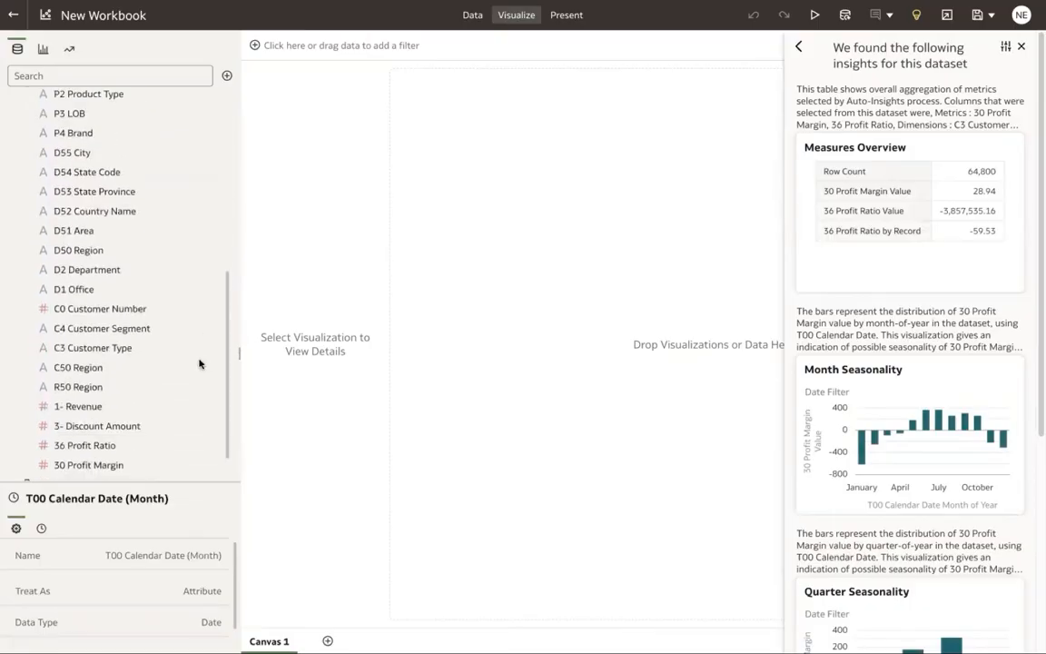
{"action": "scroll", "scroll_direction": "down", "scroll_amount": 3}
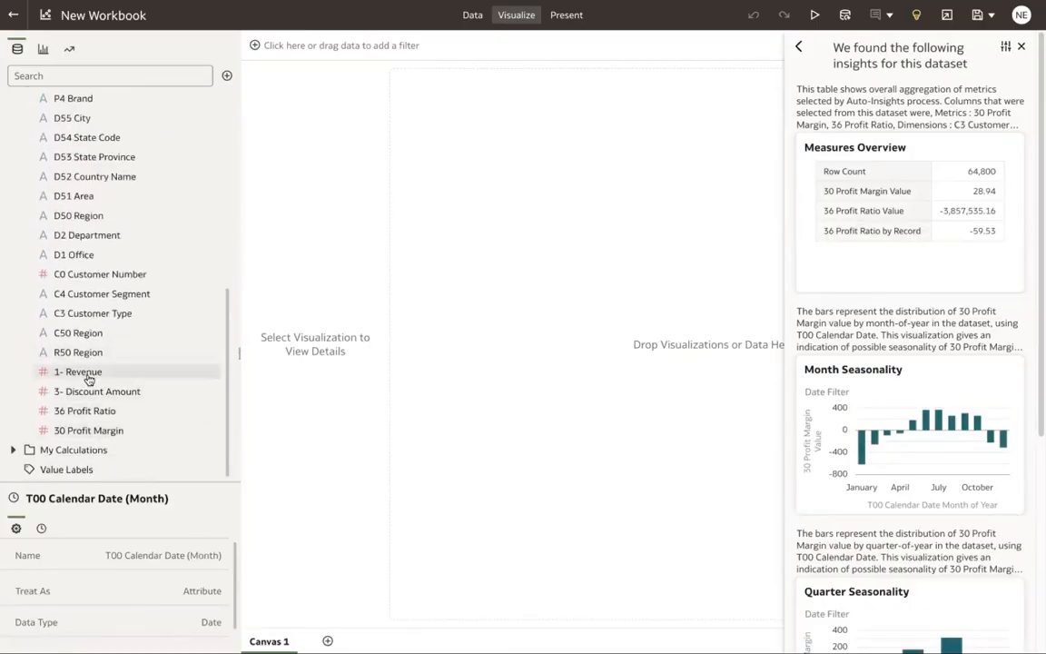
{"action": "double_click", "coordinate": [78, 371]}
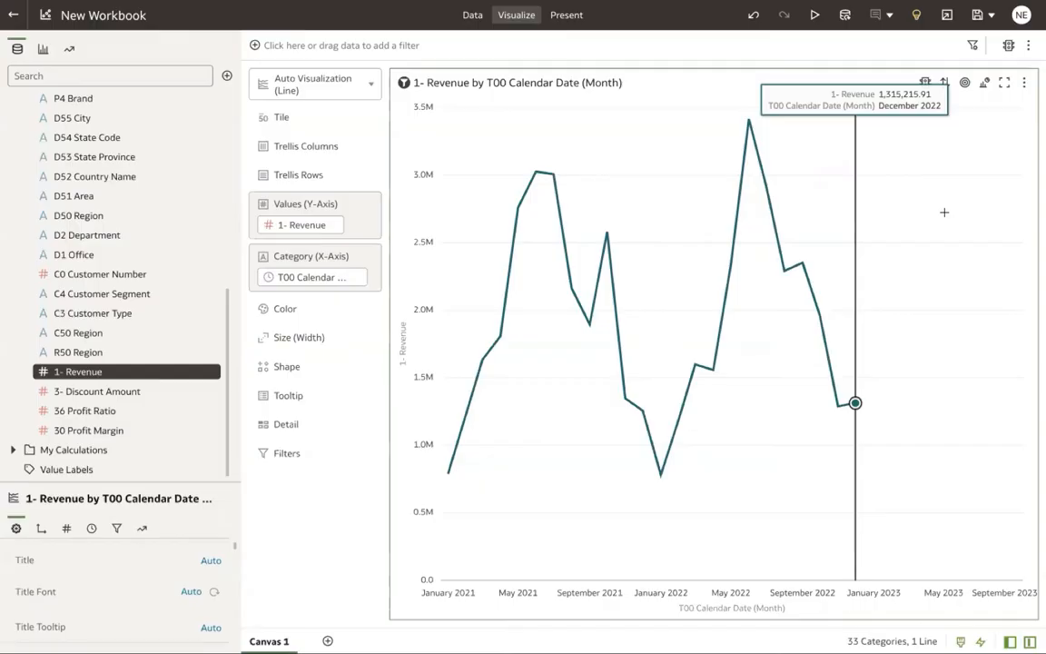
{"action": "mouse_move", "coordinate": [977, 243]}
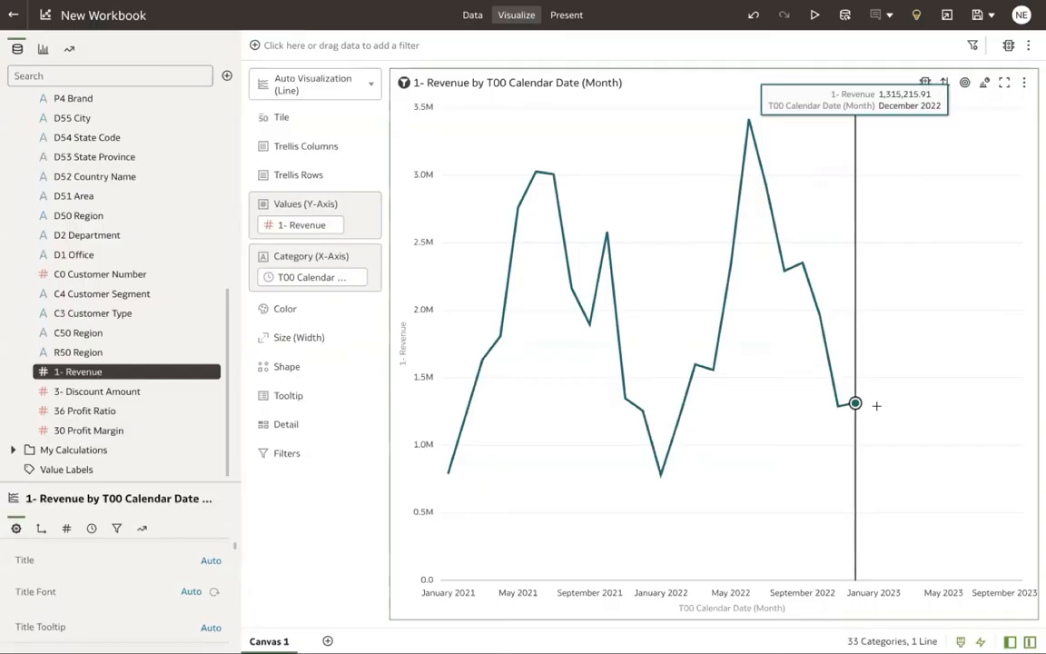
{"action": "mouse_move", "coordinate": [1028, 410]}
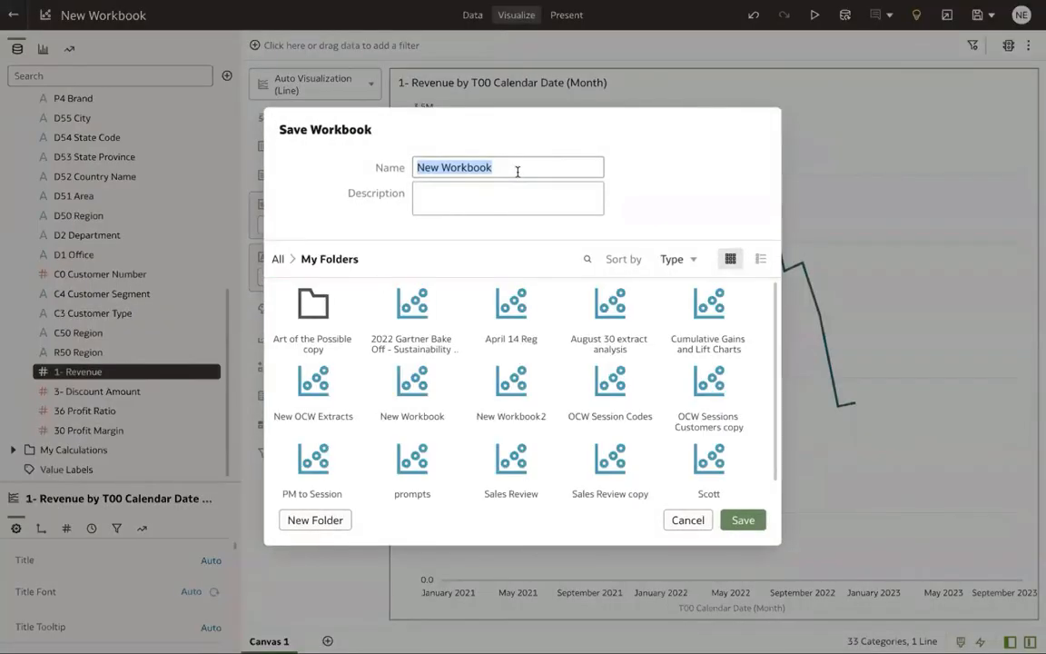
Save the workbook under the name 'Sales Prediction'.
{"action": "type", "text": "Sales Prediction"}
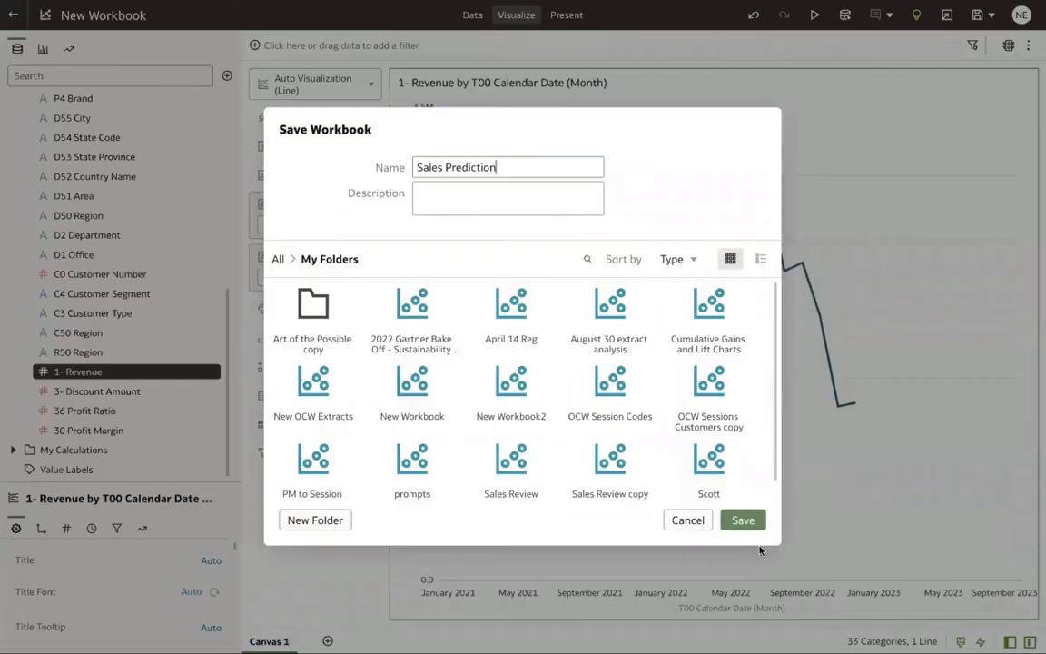
{"action": "left_click", "coordinate": [741, 519]}
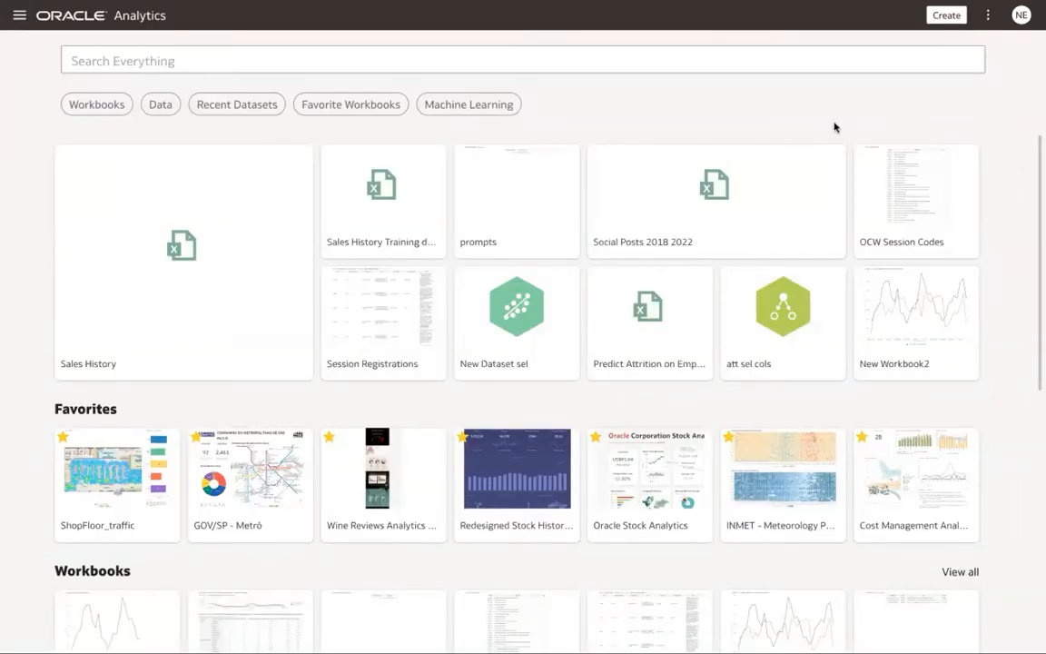
{"action": "mouse_move", "coordinate": [861, 125]}
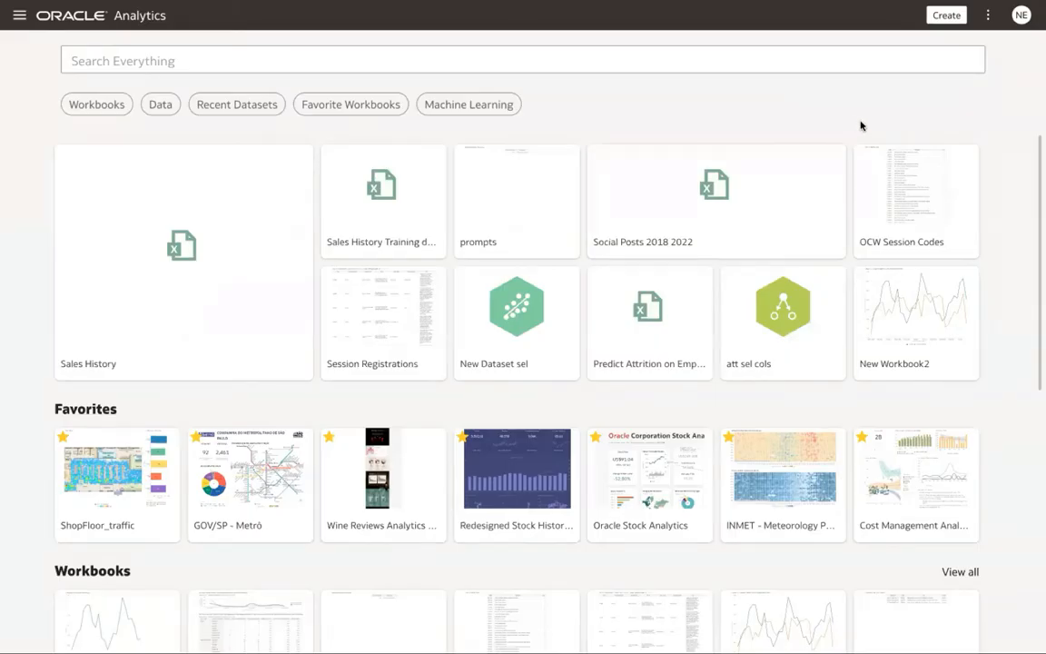
{"action": "mouse_move", "coordinate": [930, 118]}
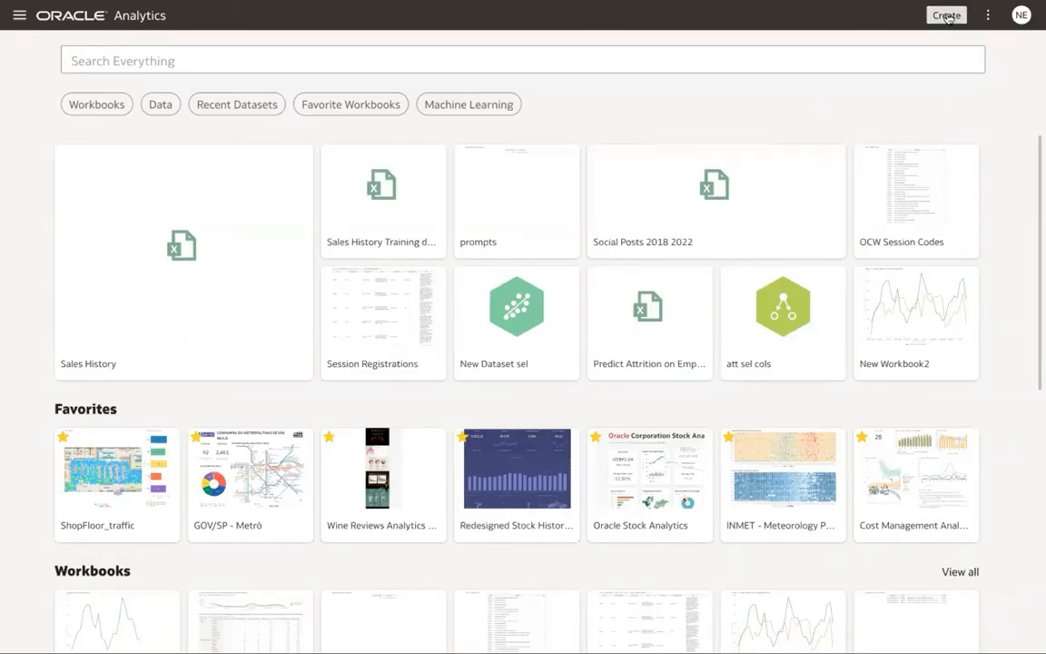
Start a new data flow from the Create menu.
{"action": "left_click", "coordinate": [946, 14]}
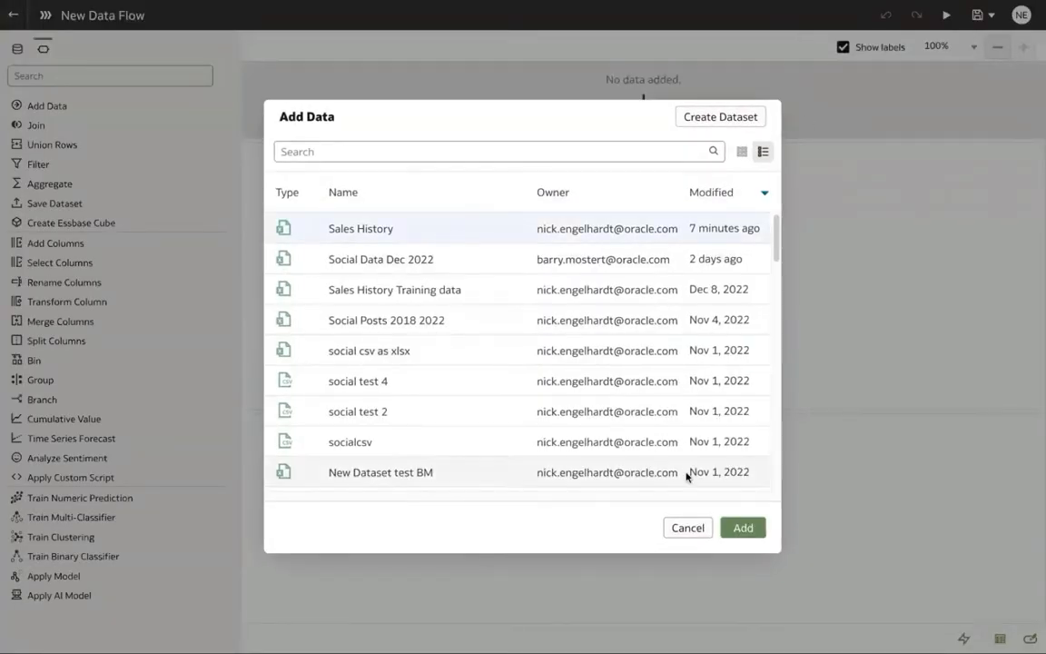
Add the Sales History dataset as the flow's source and reach the next-step choices.
{"action": "left_click", "coordinate": [743, 527]}
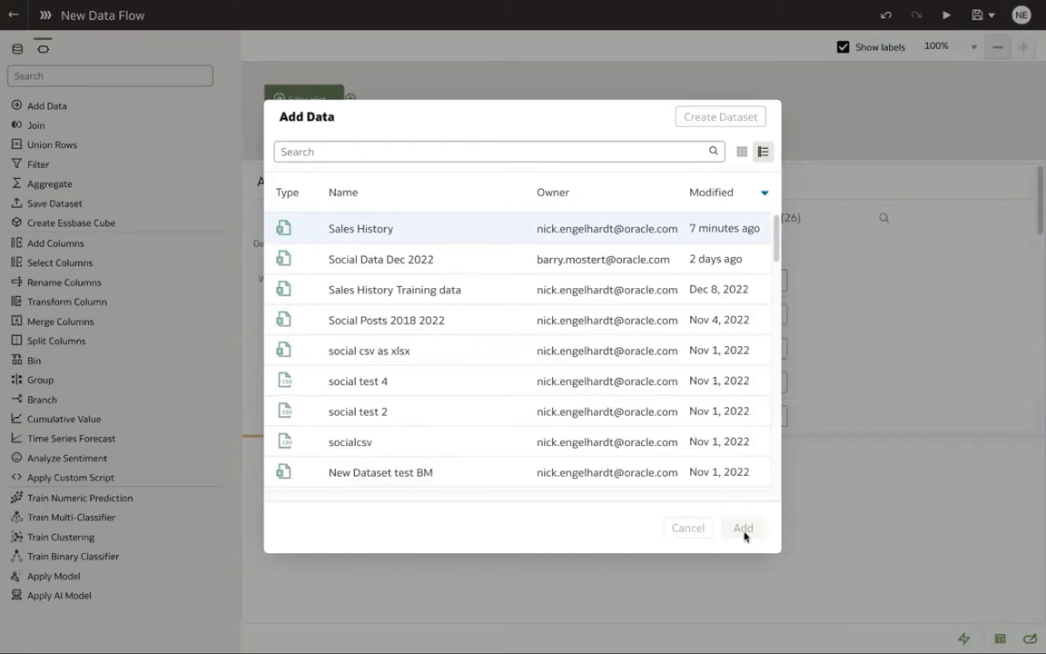
{"action": "left_click", "coordinate": [742, 527]}
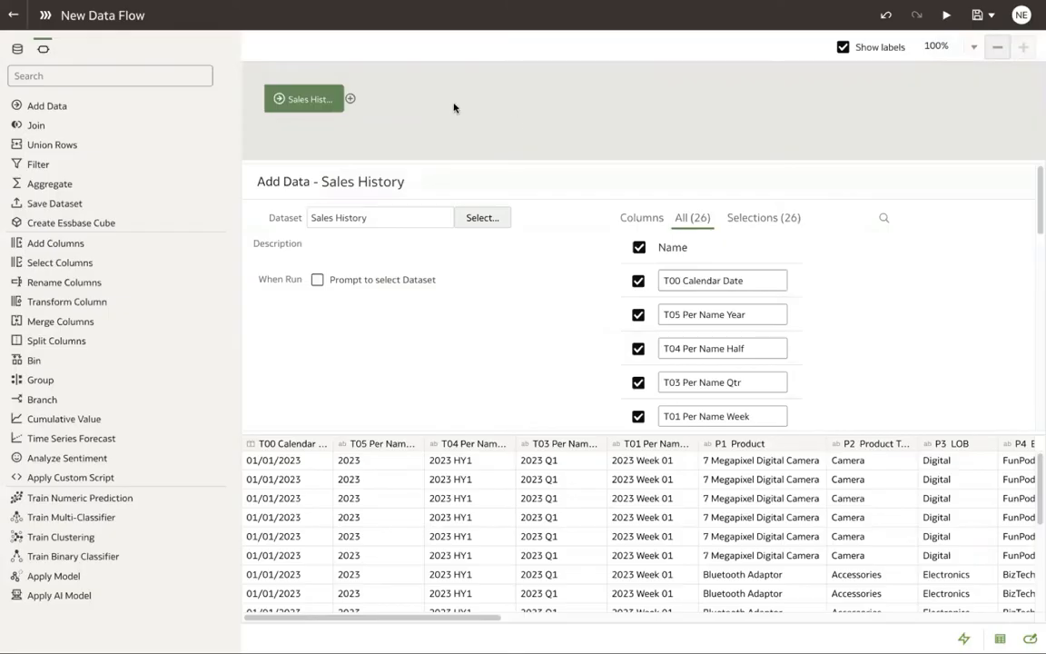
{"action": "left_click", "coordinate": [351, 98]}
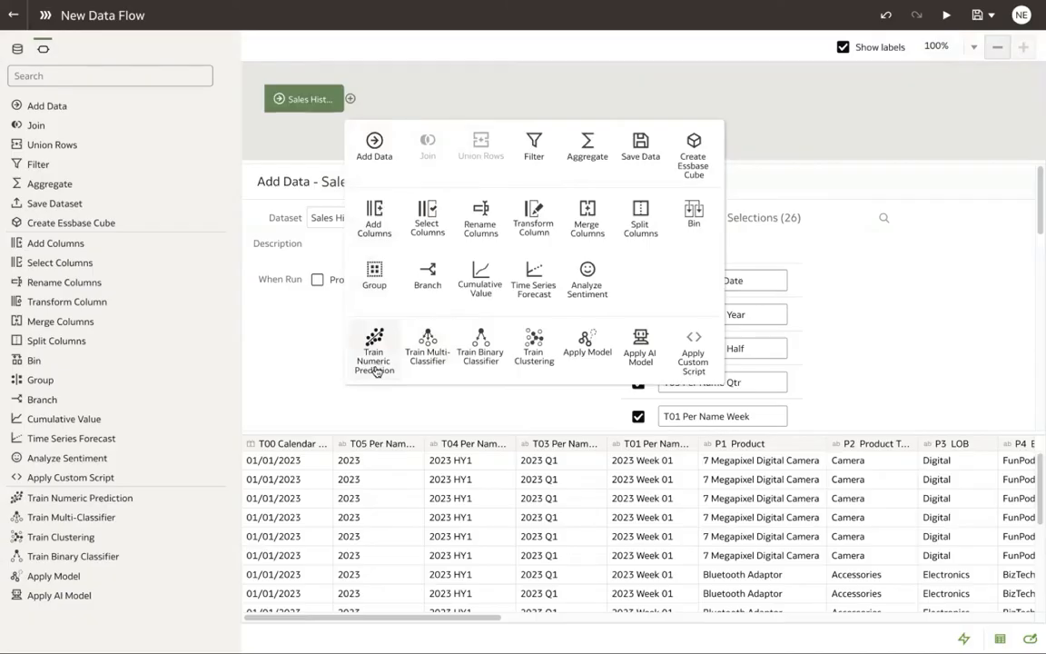
{"action": "mouse_move", "coordinate": [381, 371]}
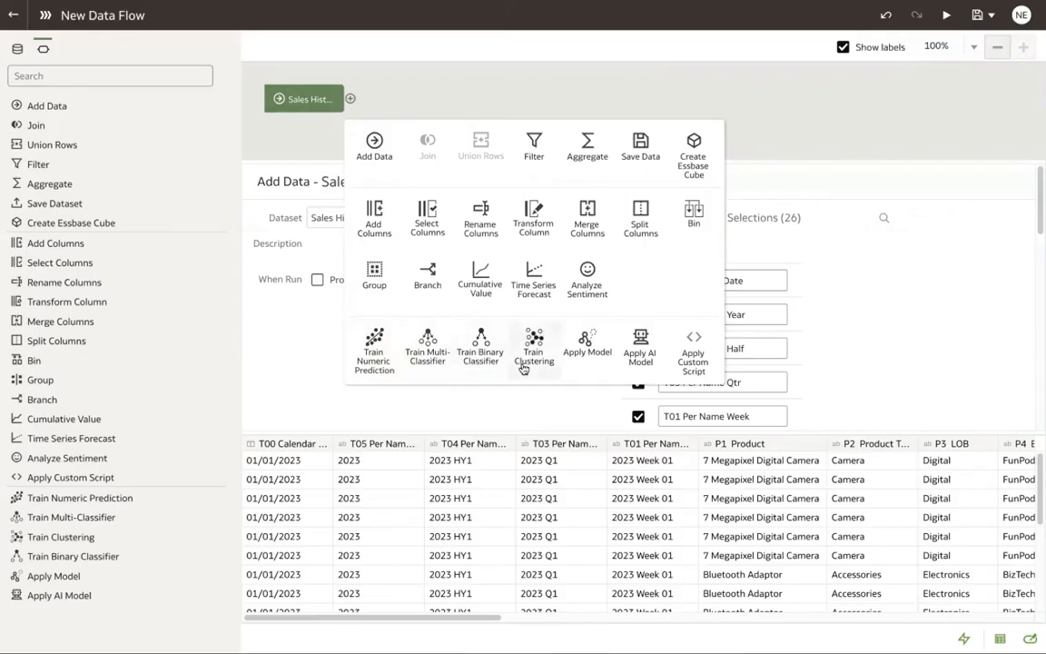
{"action": "mouse_move", "coordinate": [374, 348]}
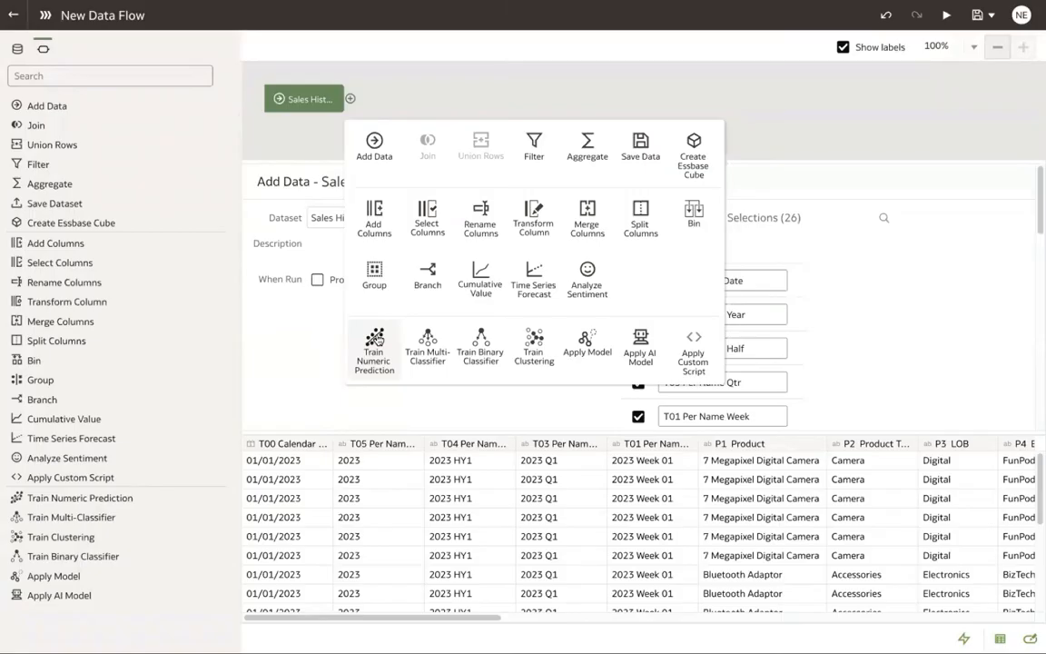
Add a Train Numeric Prediction step after Sales History.
{"action": "left_click", "coordinate": [375, 348]}
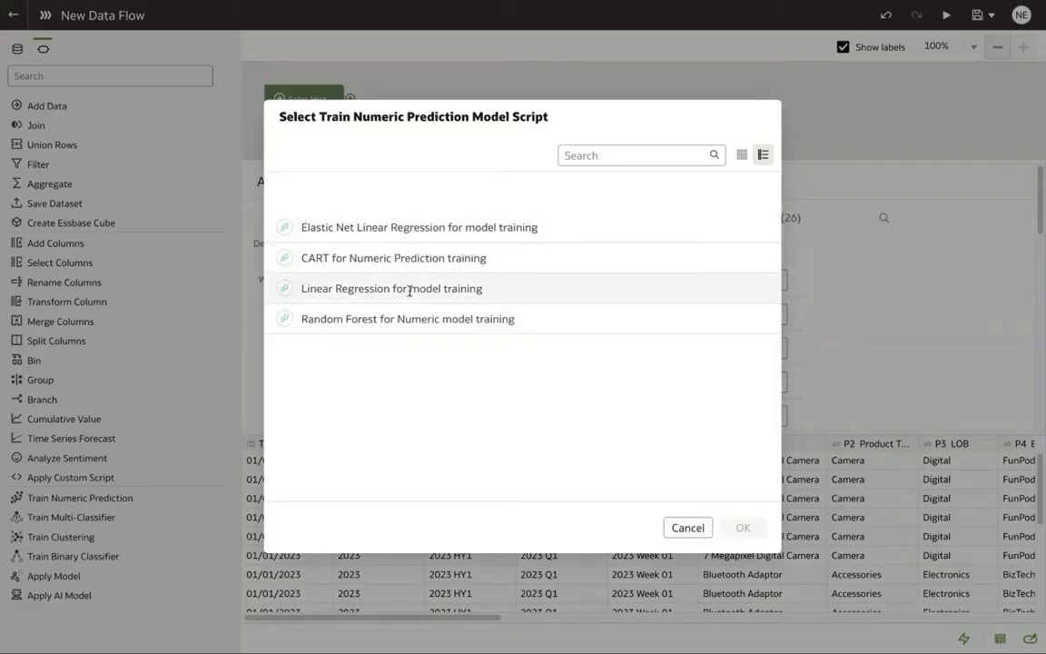
Choose Linear Regression as the model training script and confirm it.
{"action": "left_click", "coordinate": [392, 287]}
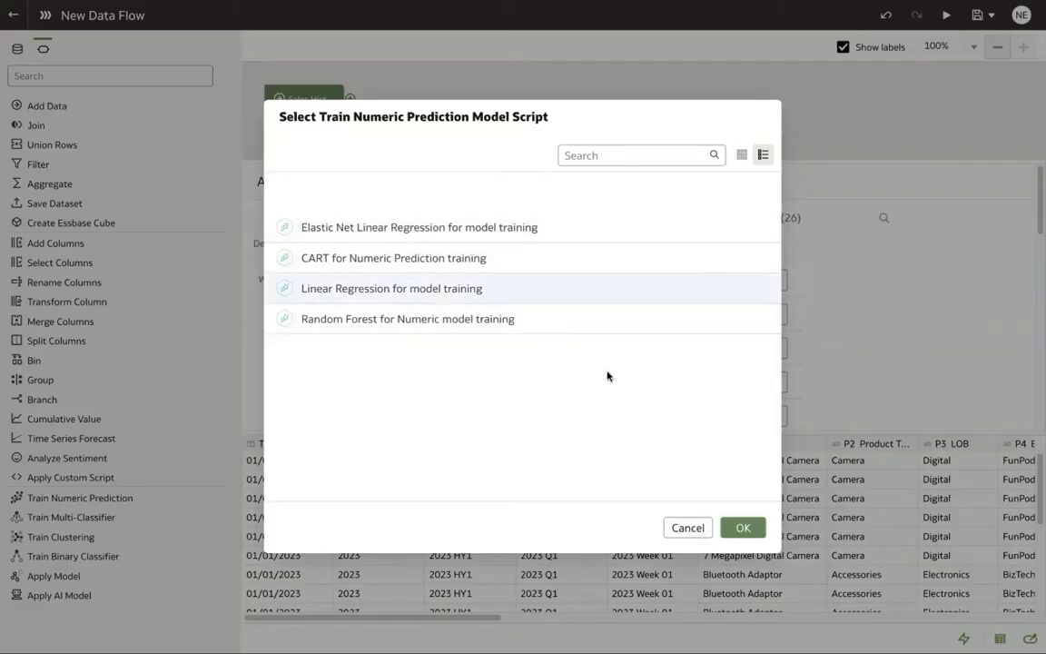
{"action": "left_click", "coordinate": [743, 527]}
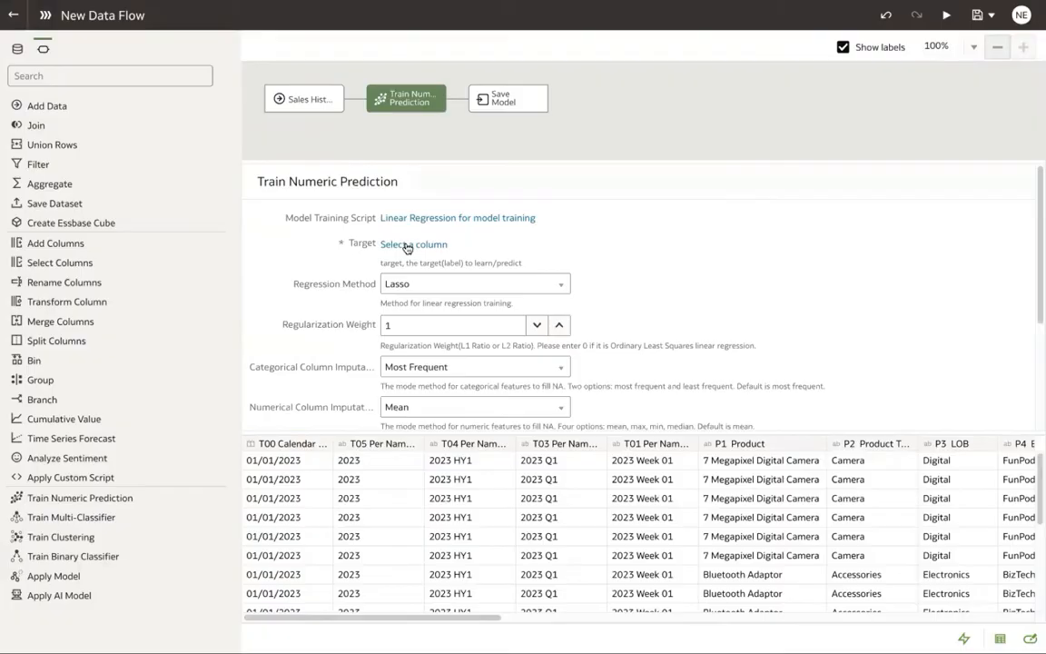
Set 1- Revenue as the prediction target, keeping Lasso regression with weight 1.
{"action": "left_click", "coordinate": [414, 243]}
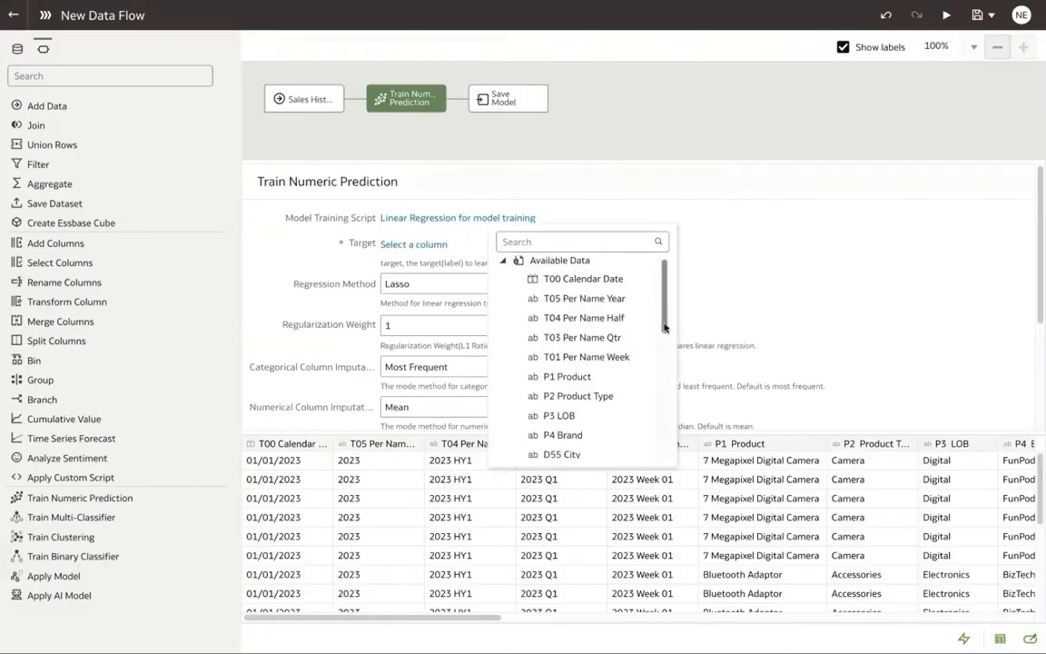
{"action": "scroll", "scroll_direction": "down", "scroll_amount": 3}
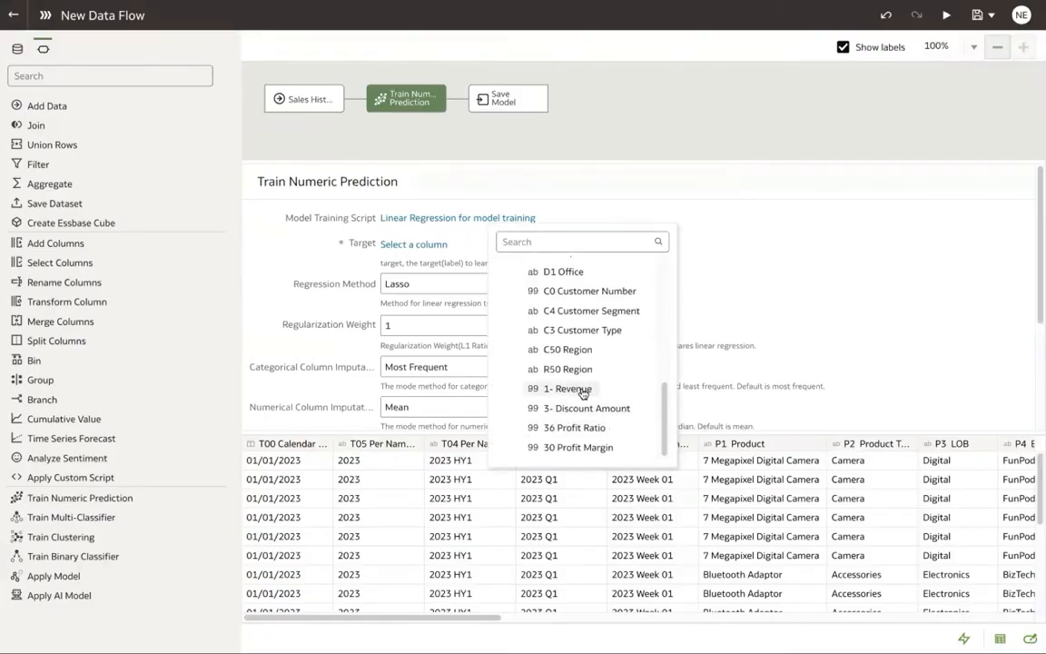
{"action": "left_click", "coordinate": [567, 389]}
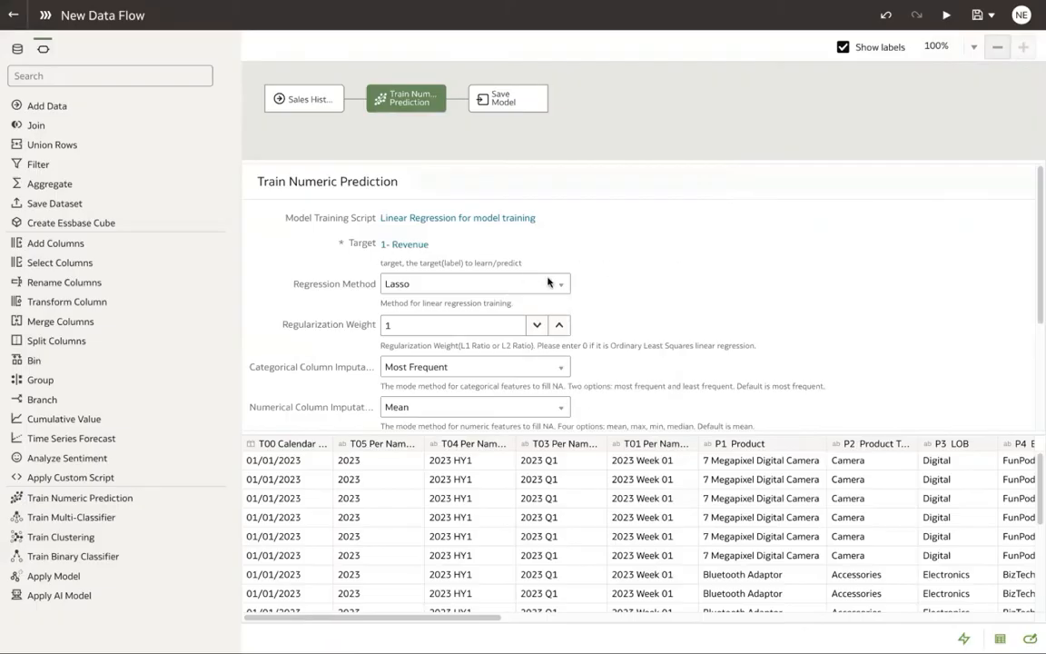
{"action": "mouse_move", "coordinate": [560, 287]}
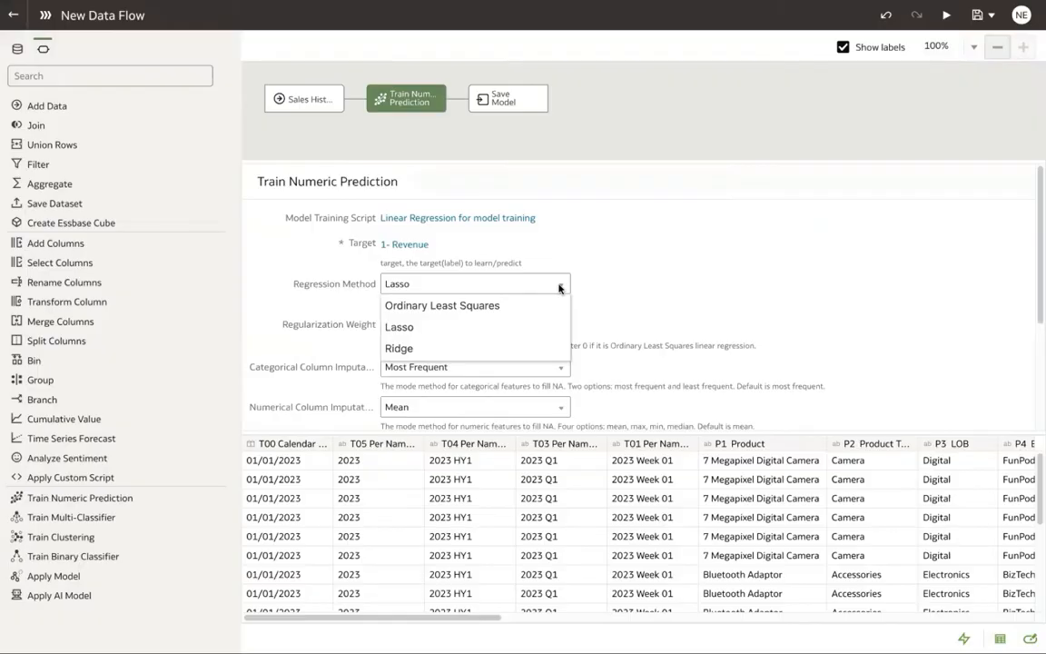
{"action": "left_click", "coordinate": [399, 327]}
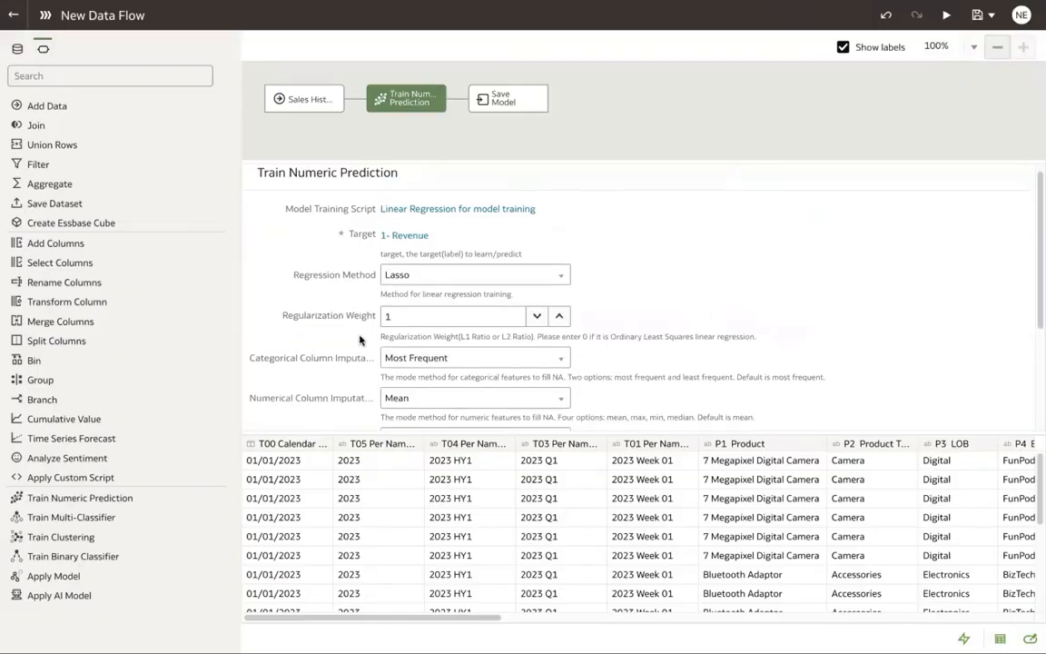
{"action": "scroll", "scroll_direction": "down", "scroll_amount": 3}
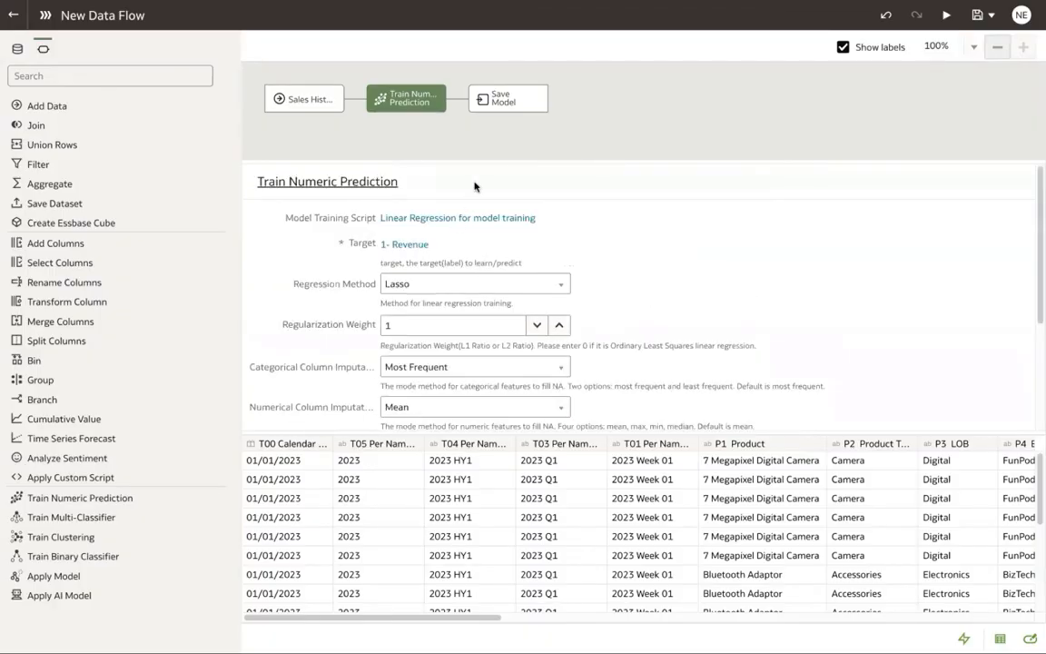
Name the saved model 'Sales Predictions' in the Save Model step.
{"action": "left_click", "coordinate": [509, 98]}
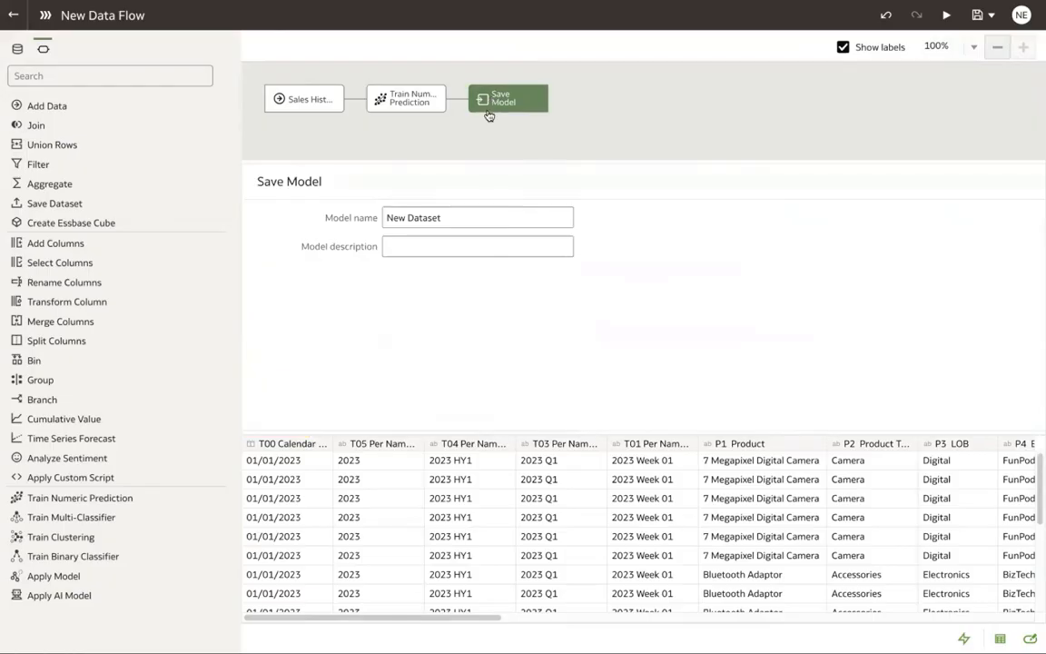
{"action": "triple_click", "coordinate": [475, 218]}
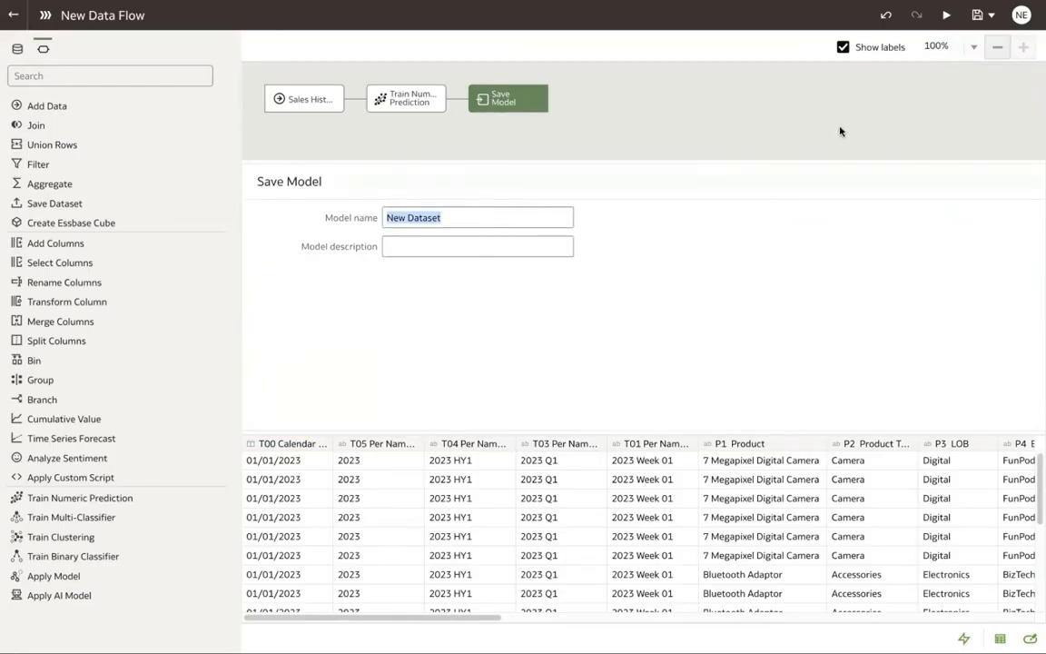
{"action": "type", "text": "S"}
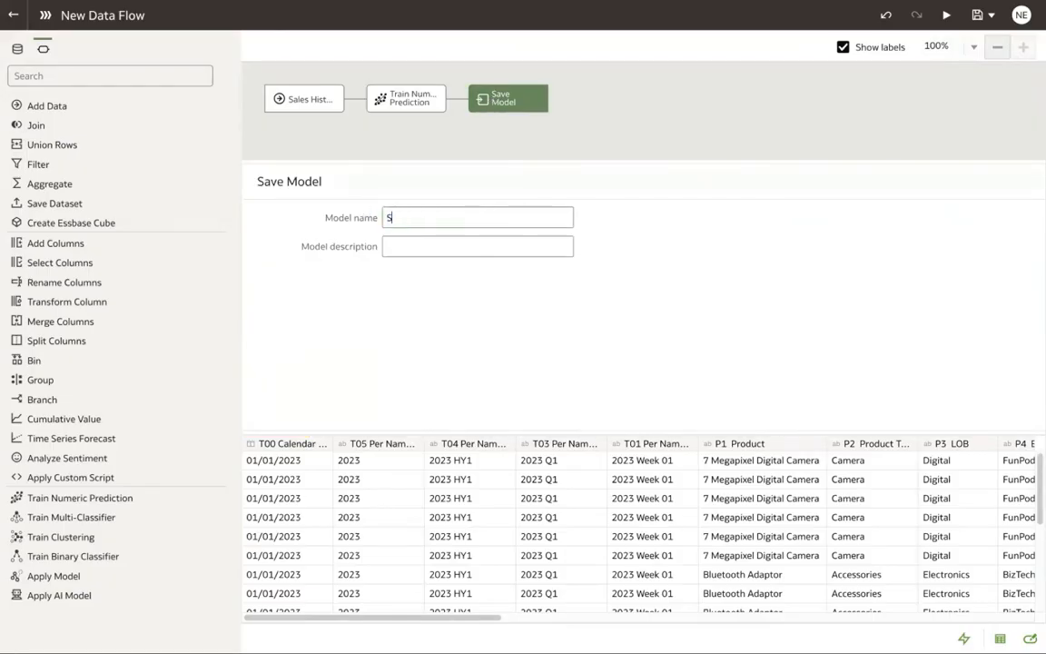
{"action": "type", "text": "ales Pre"}
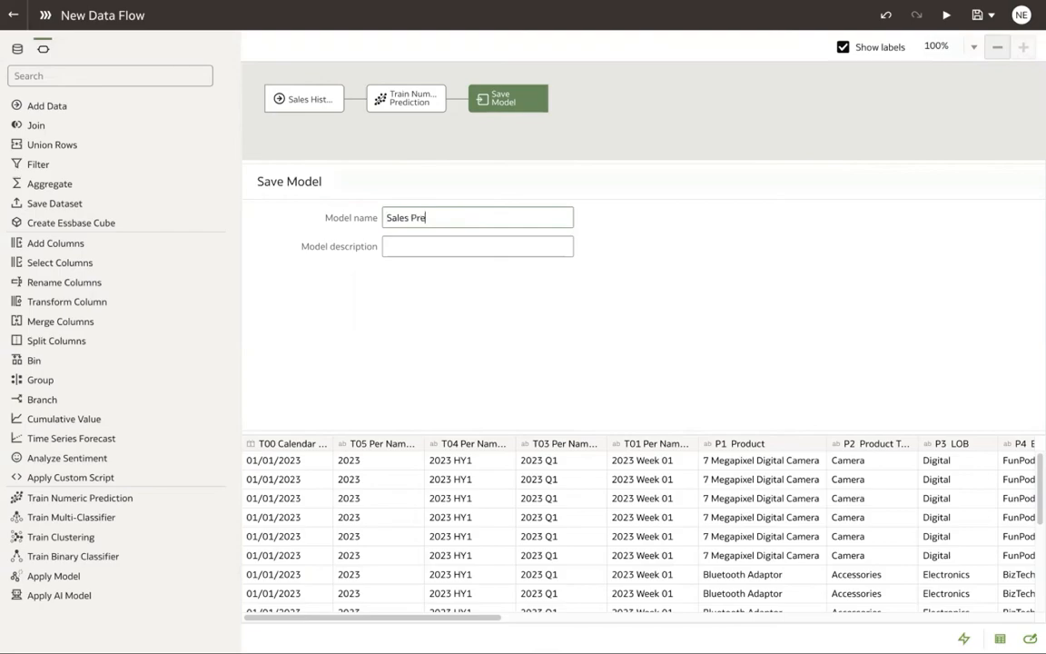
{"action": "type", "text": "dictions"}
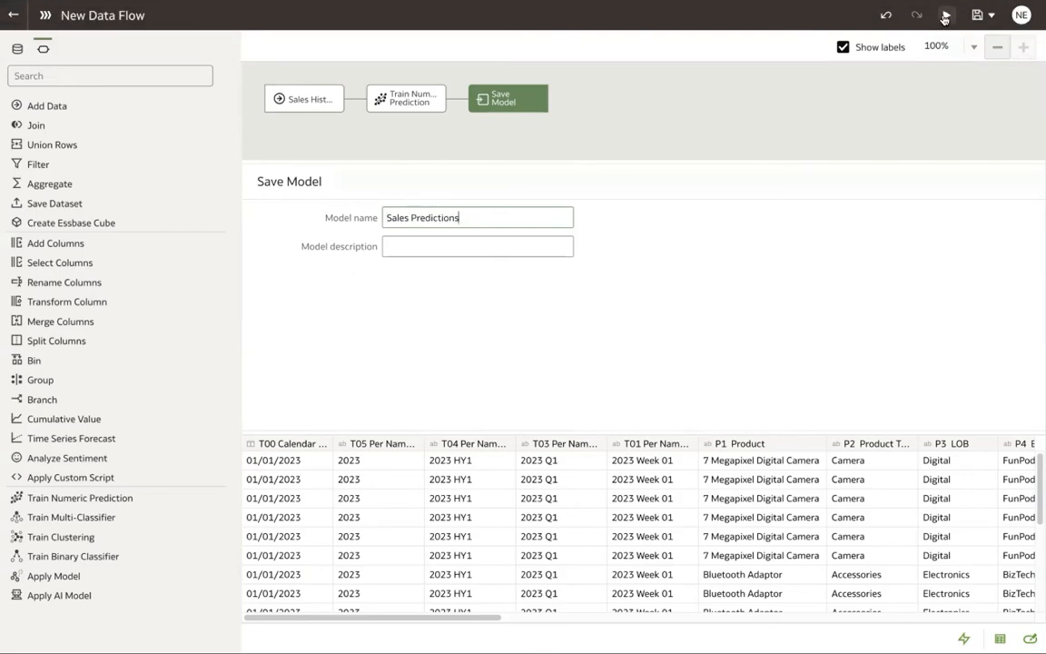
Run the data flow, saving it first as 'Sales Prediction'.
{"action": "left_click", "coordinate": [946, 15]}
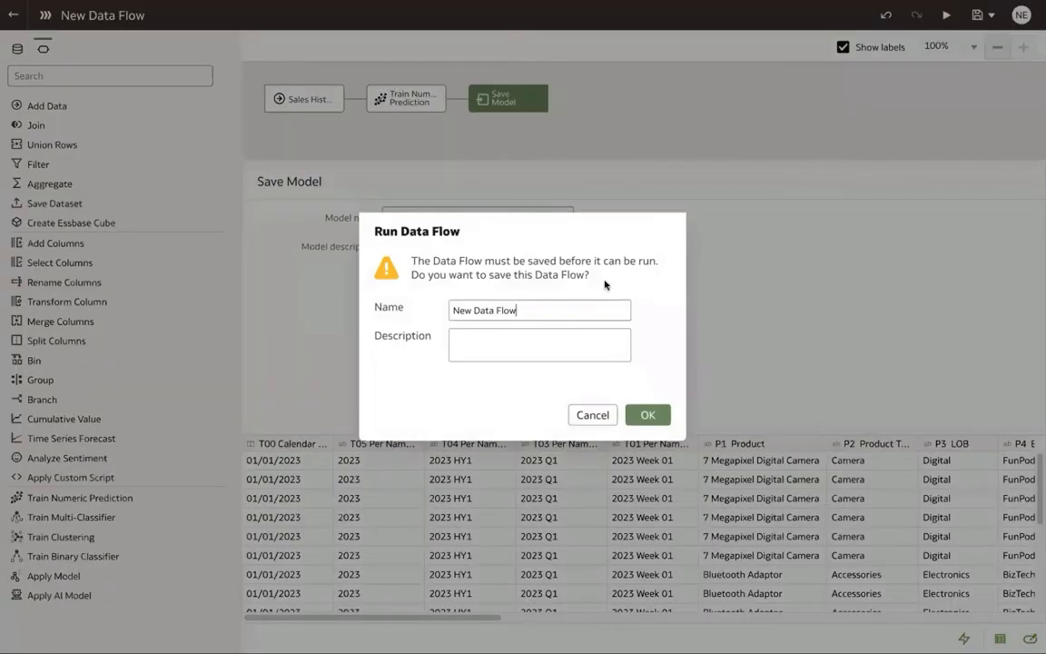
{"action": "type", "text": "Sales Prediction"}
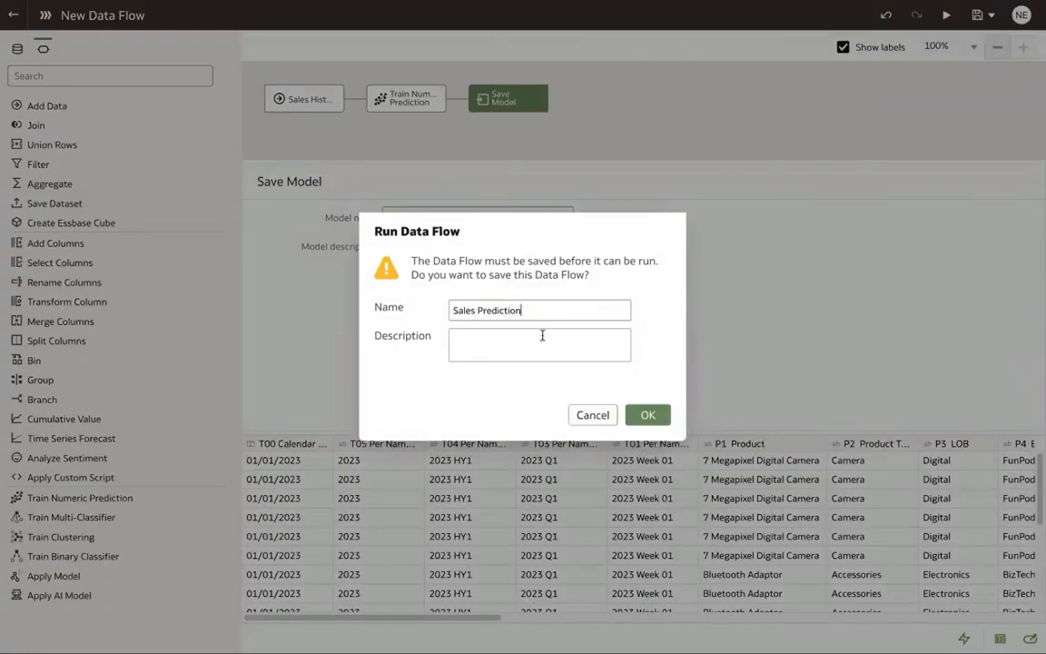
{"action": "left_click", "coordinate": [647, 414]}
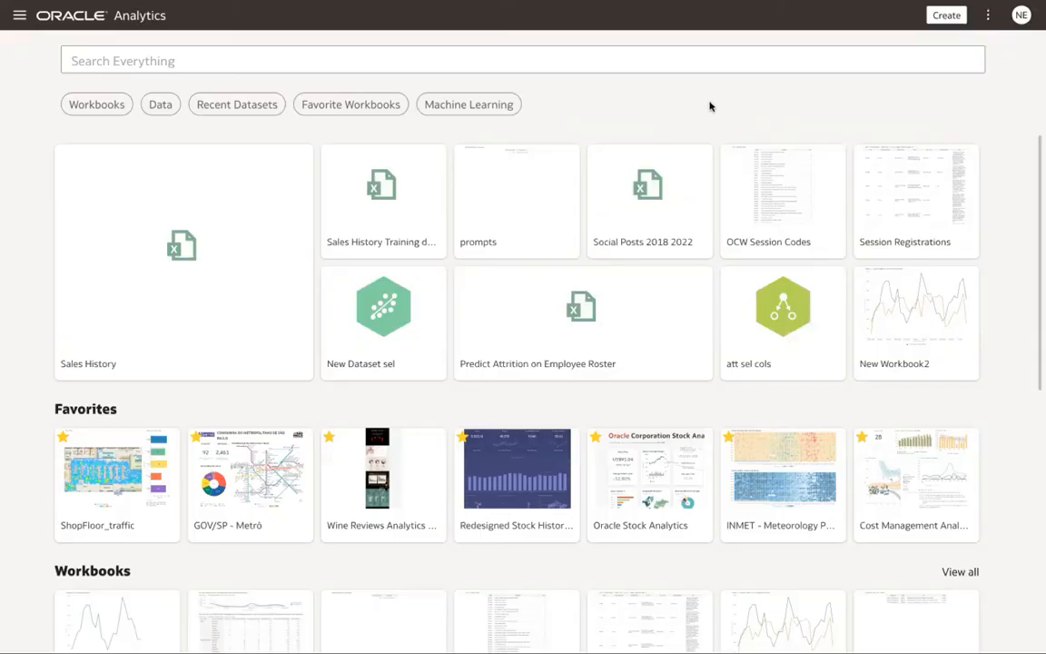
{"action": "mouse_move", "coordinate": [712, 116]}
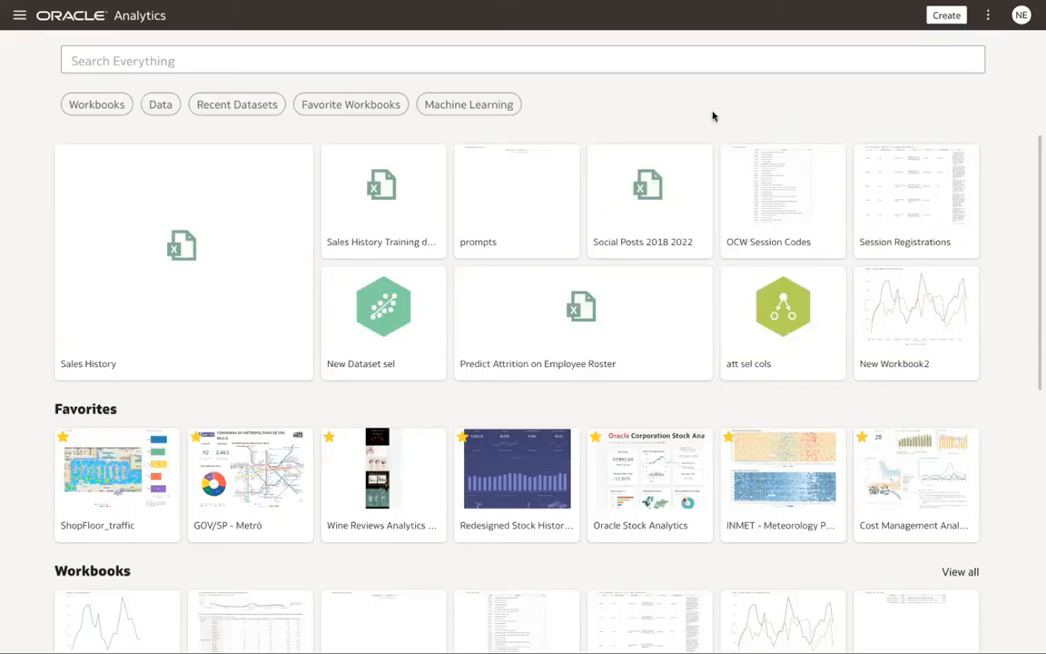
{"action": "mouse_move", "coordinate": [712, 116]}
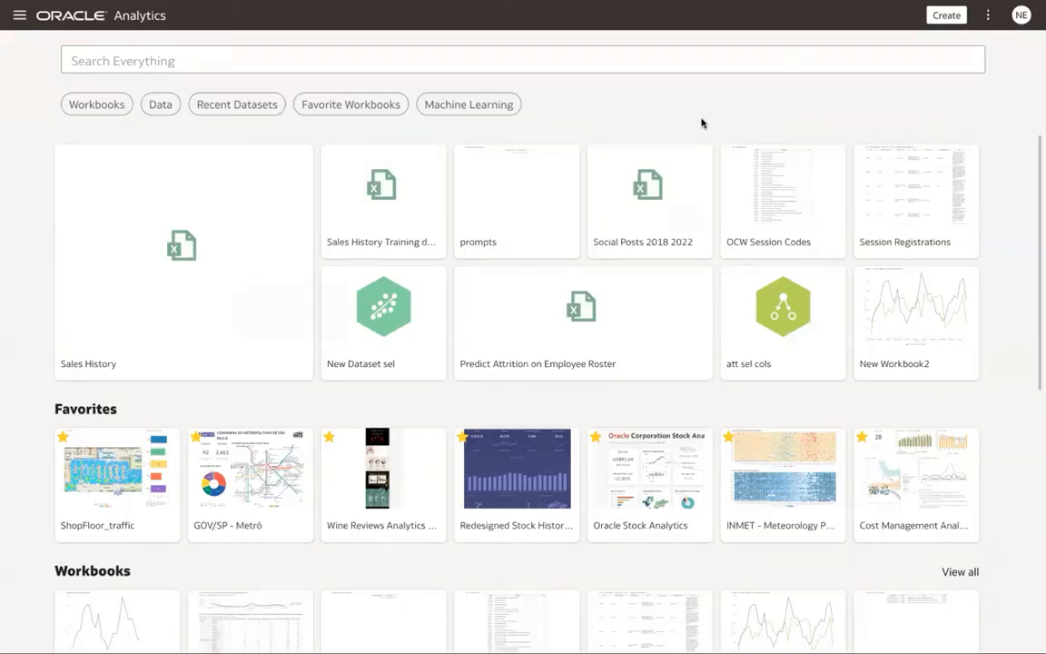
{"action": "mouse_move", "coordinate": [661, 123]}
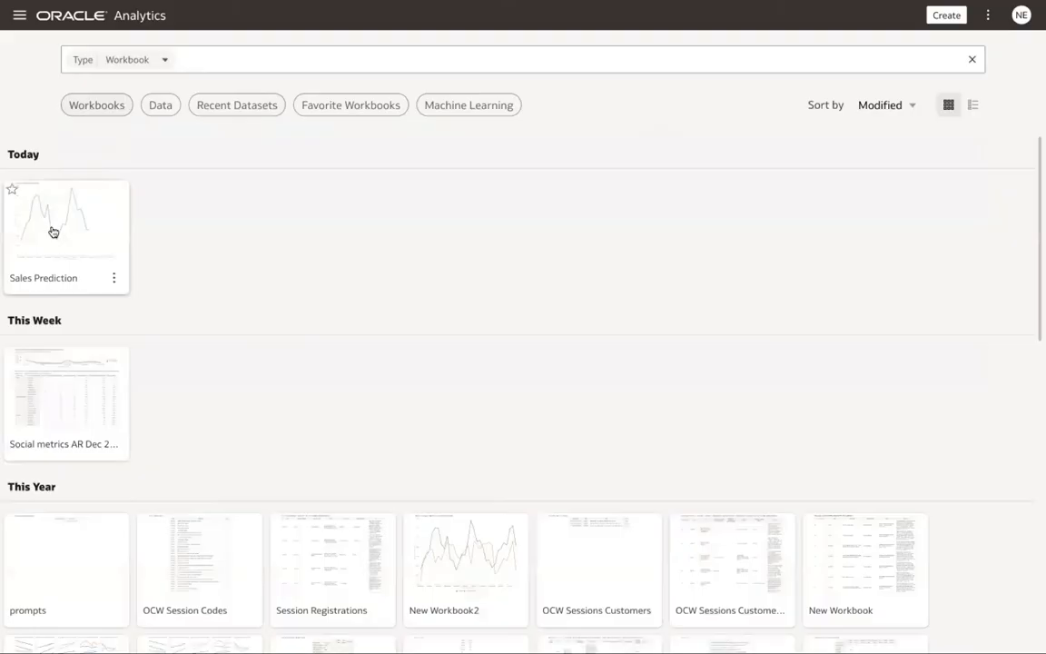
Reopen the Sales Prediction workbook from the home page.
{"action": "double_click", "coordinate": [65, 221]}
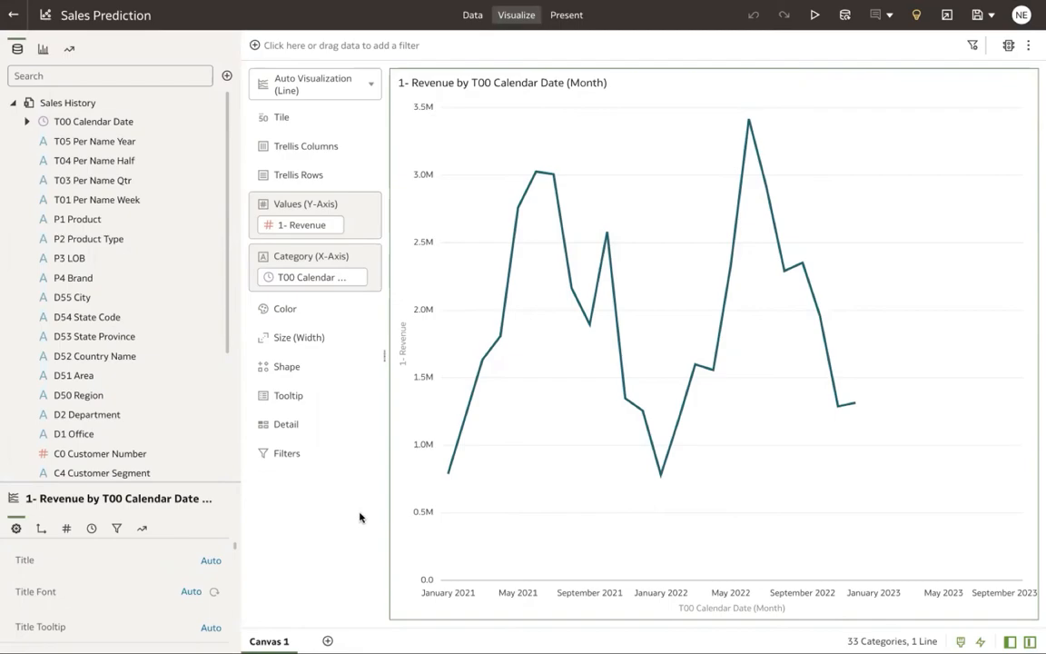
{"action": "mouse_move", "coordinate": [349, 508]}
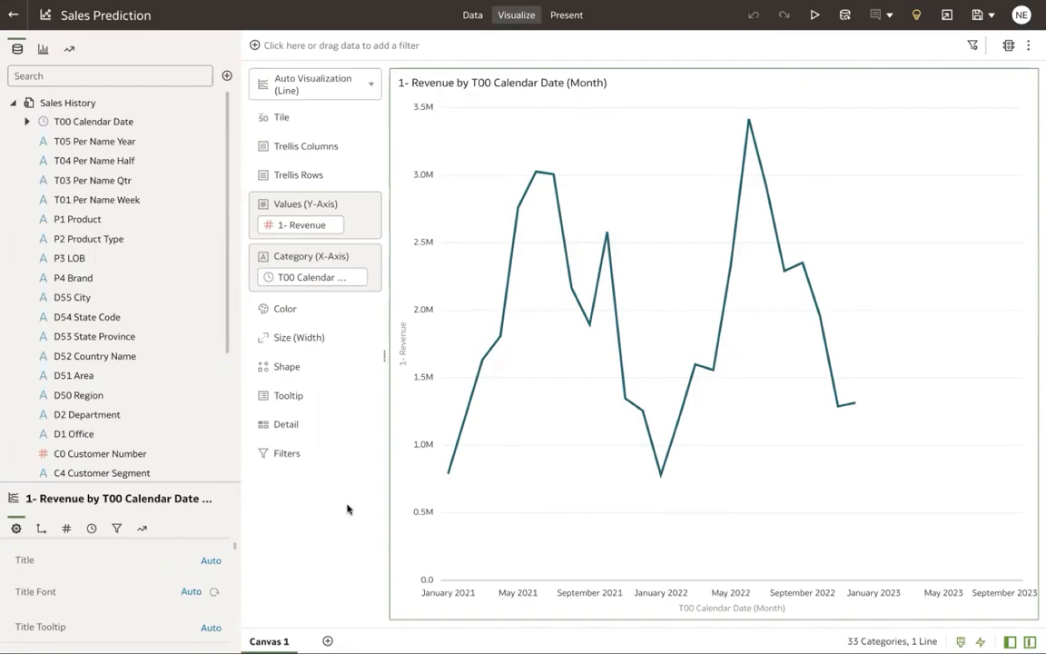
Create a scenario in the workbook's data from the Sales Predictions model.
{"action": "scroll", "scroll_direction": "down", "scroll_amount": 3}
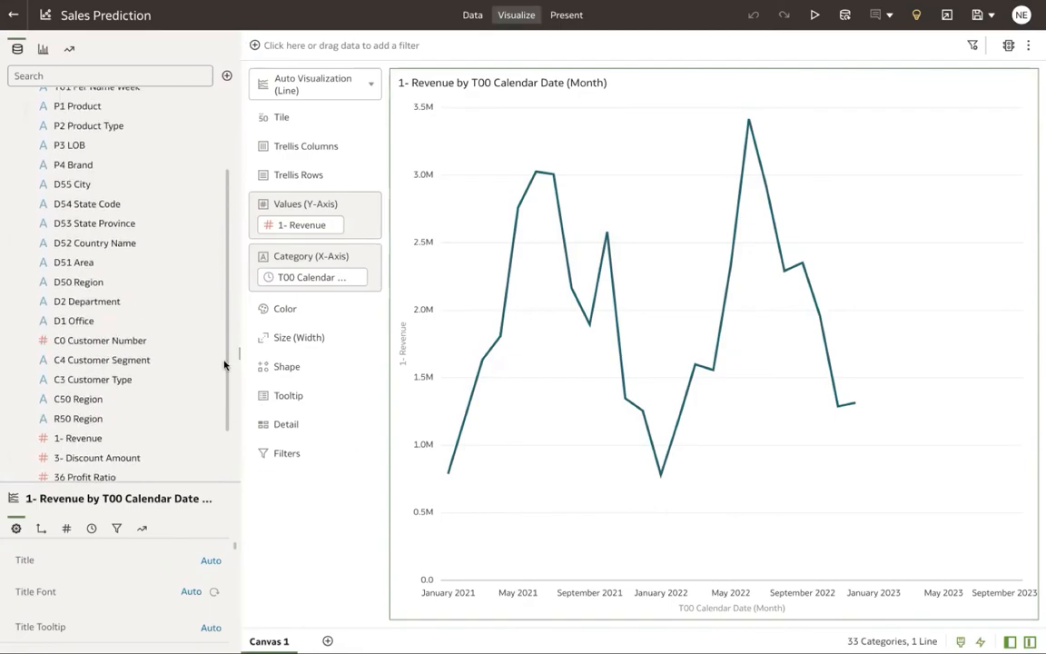
{"action": "left_click", "coordinate": [227, 76]}
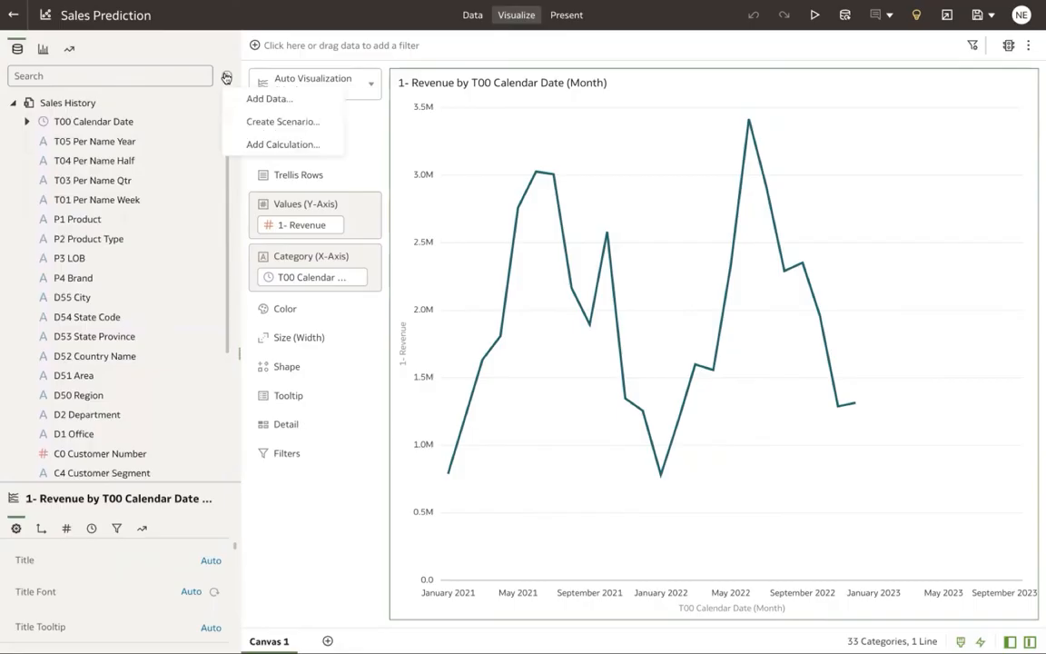
{"action": "mouse_move", "coordinate": [284, 120]}
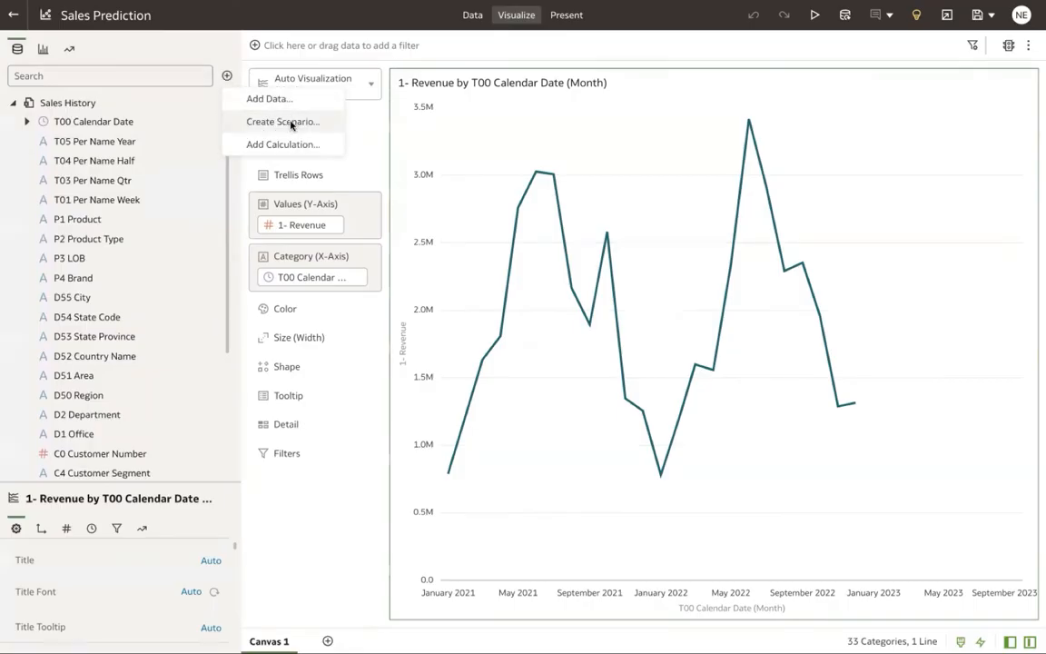
{"action": "left_click", "coordinate": [283, 120]}
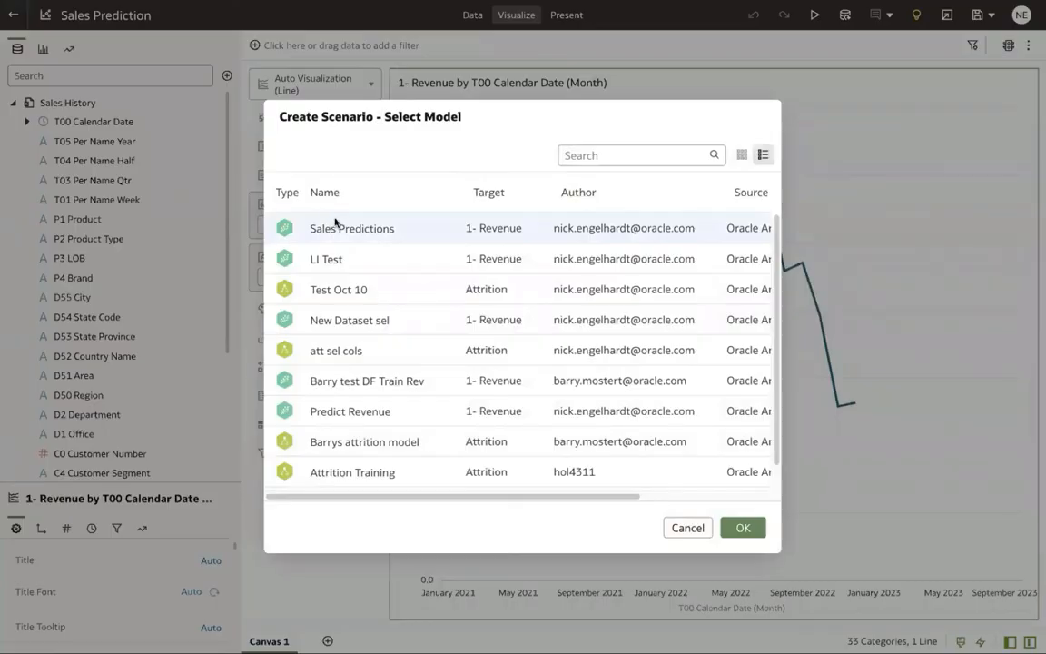
{"action": "left_click", "coordinate": [687, 526]}
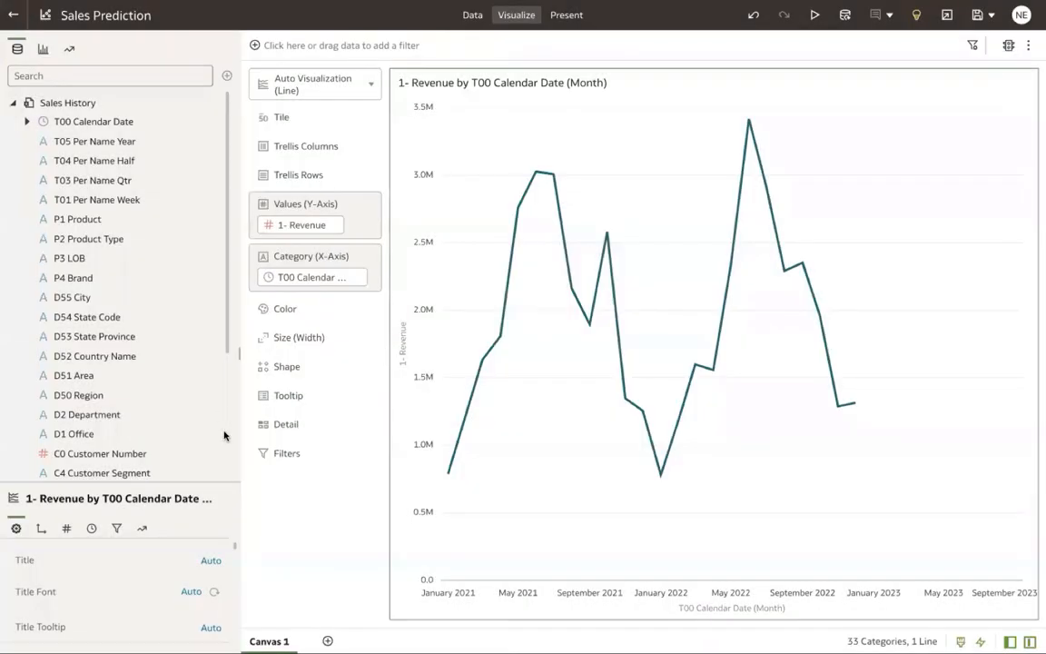
{"action": "scroll", "scroll_direction": "down", "scroll_amount": 3}
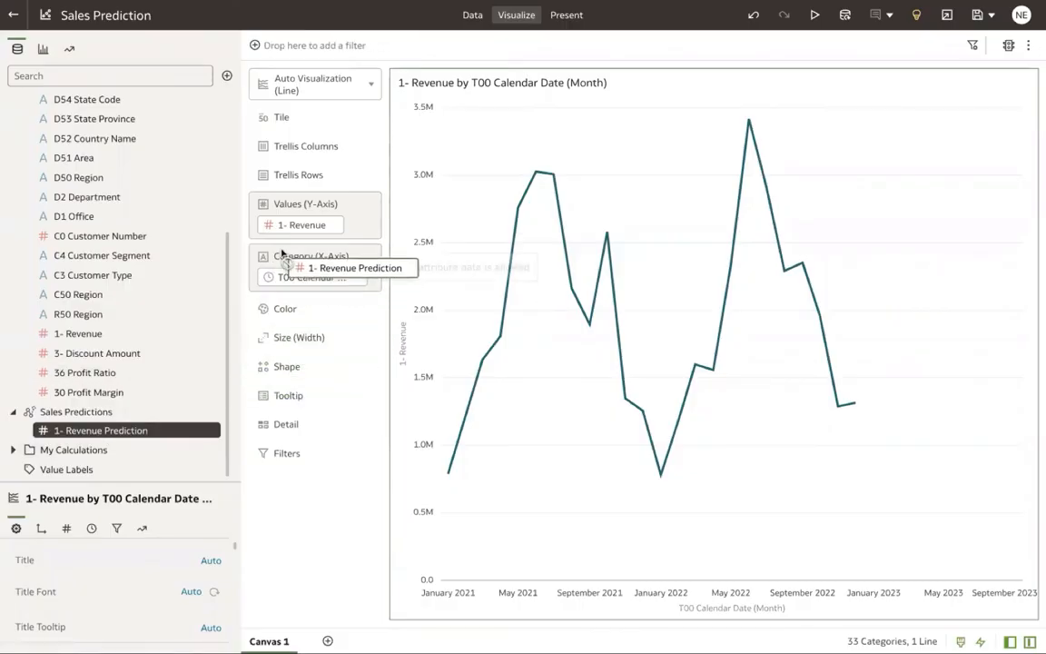
Add 1- Revenue Prediction from the Sales Predictions scenario to the chart's Y-axis values.
{"action": "left_click_drag", "start_coordinate": [101, 429], "coordinate": [313, 238]}
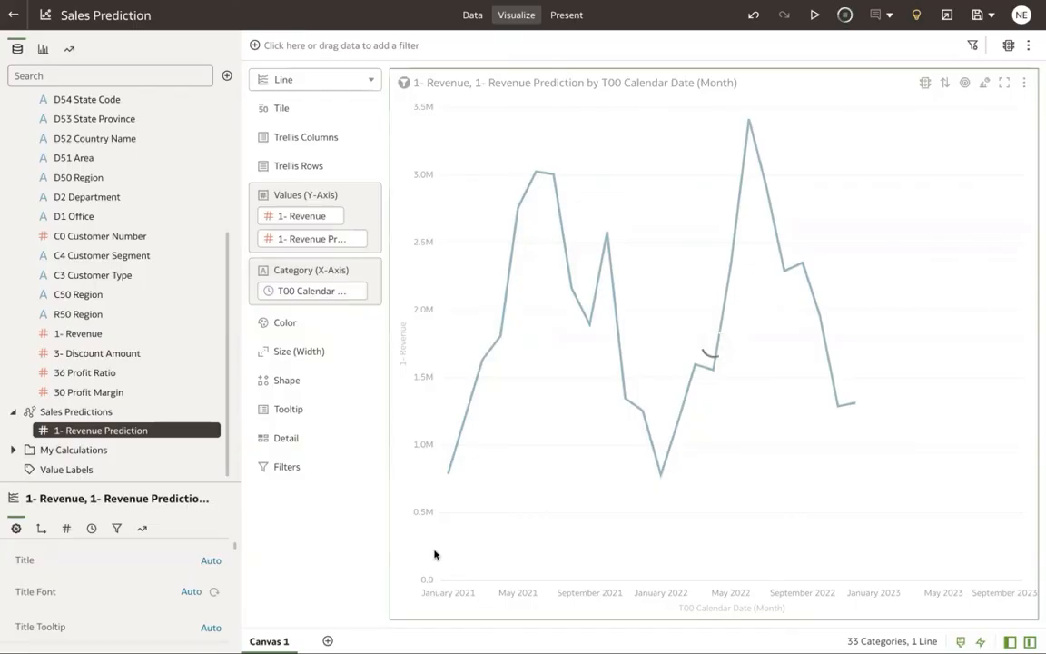
{"action": "mouse_move", "coordinate": [444, 486]}
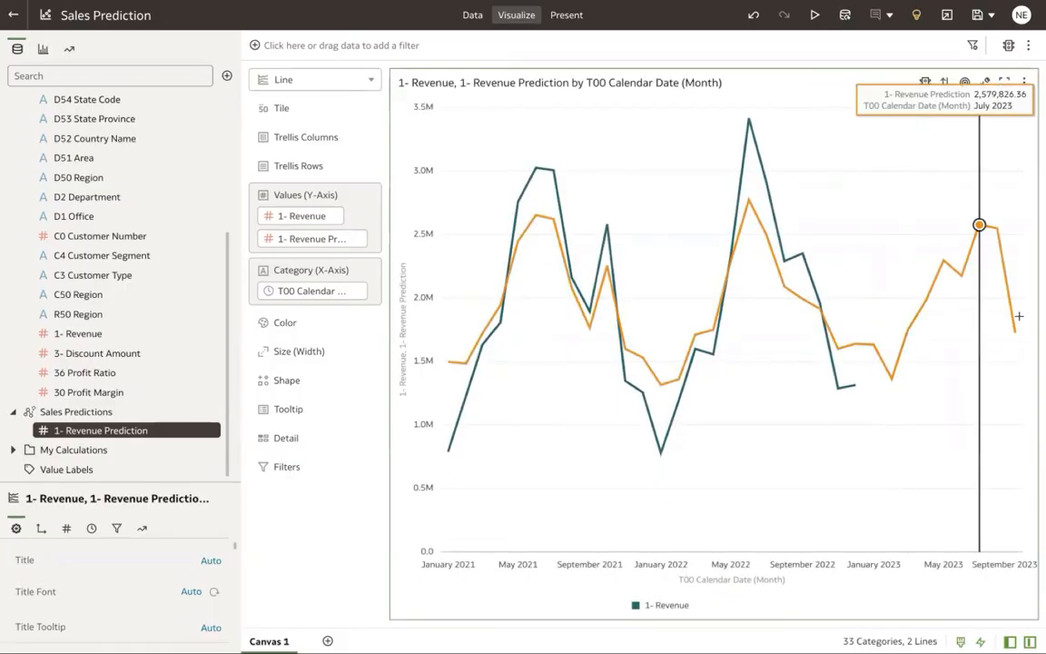
{"action": "mouse_move", "coordinate": [890, 377]}
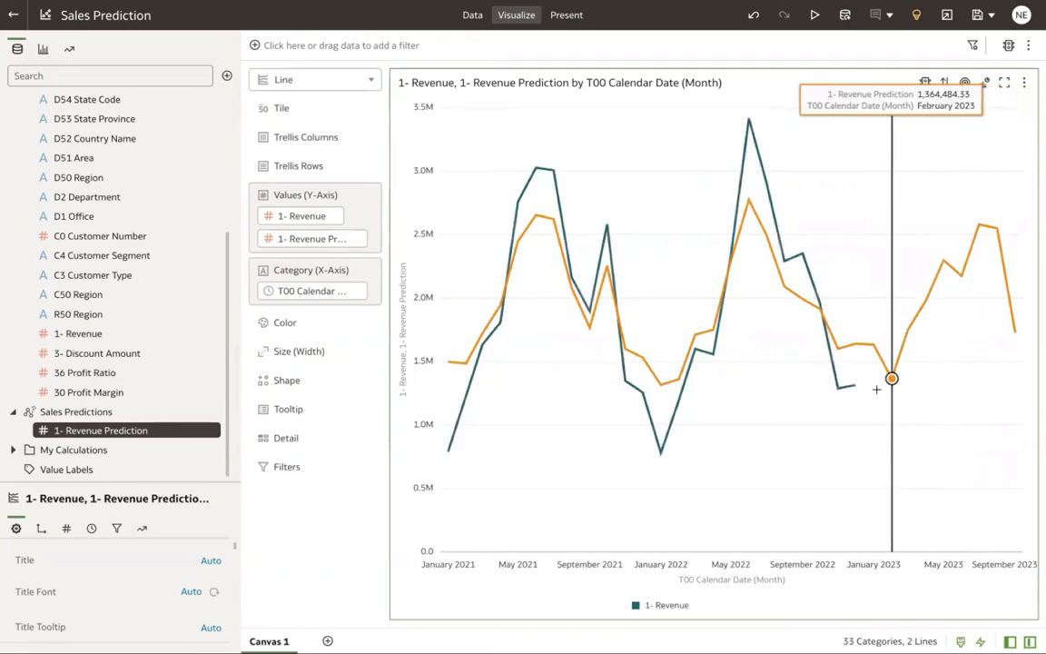
{"action": "mouse_move", "coordinate": [303, 216]}
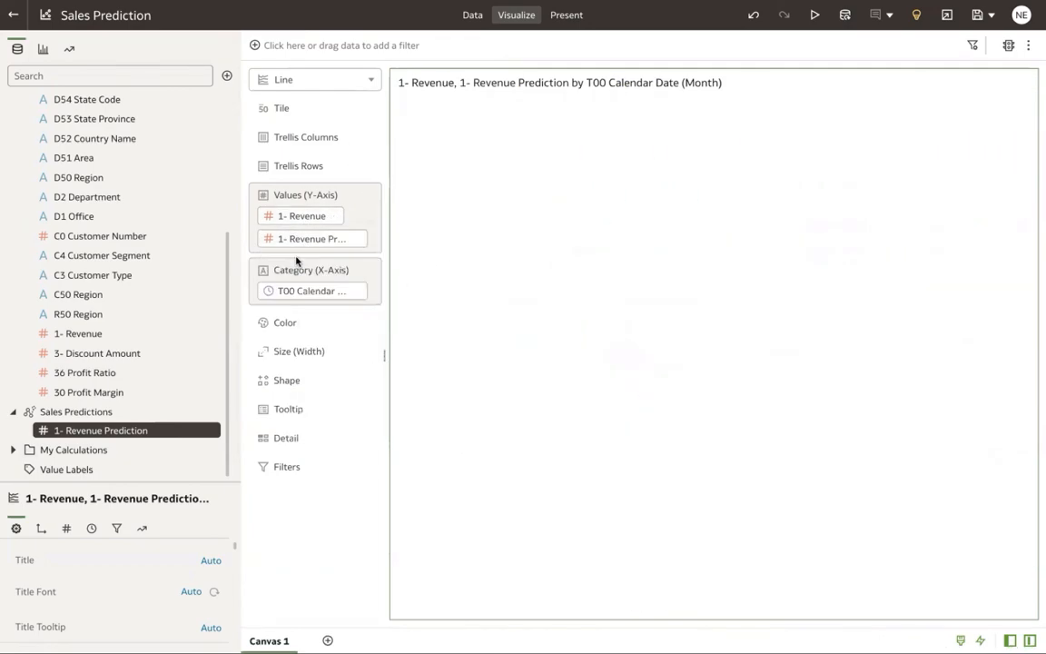
Switch the visualization to an Overlay Chart: revenue as bars, prediction as a line.
{"action": "left_click", "coordinate": [316, 80]}
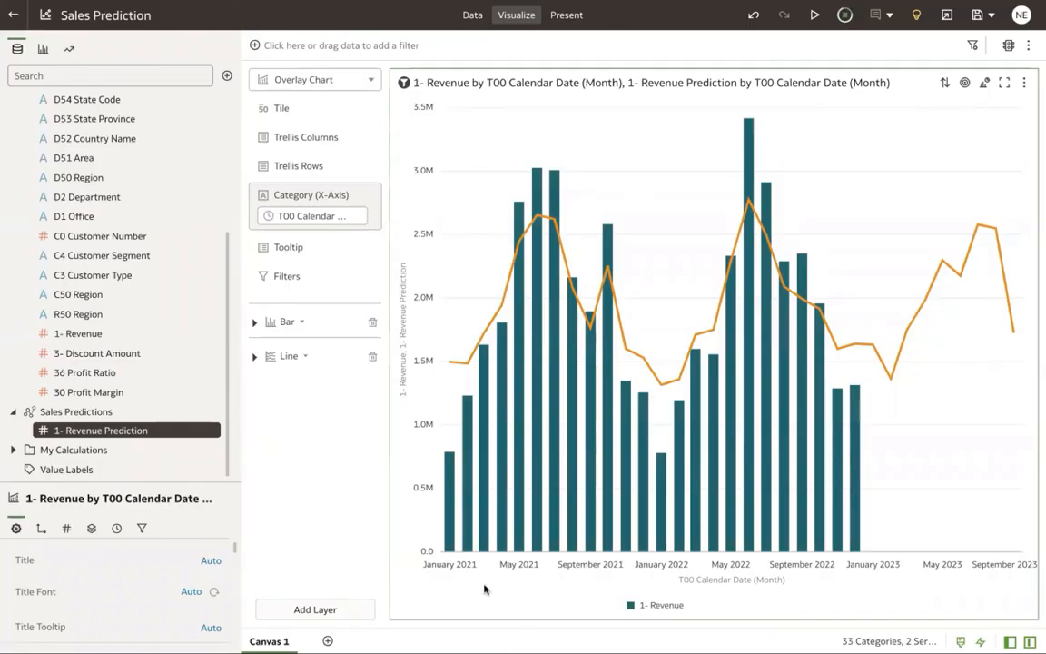
{"action": "mouse_move", "coordinate": [766, 367]}
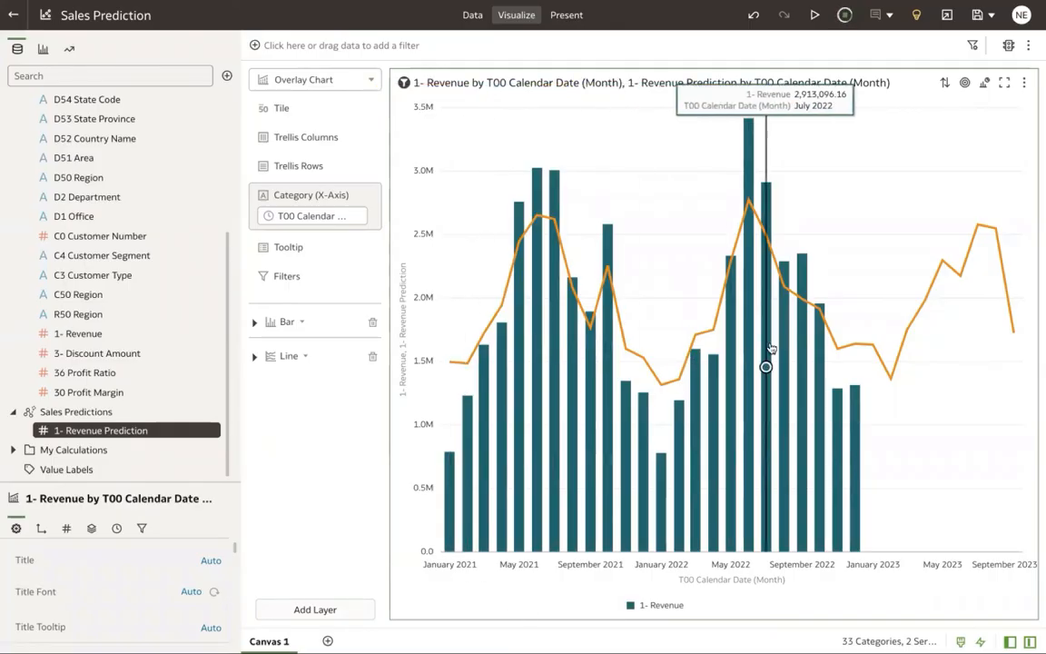
{"action": "mouse_move", "coordinate": [924, 299]}
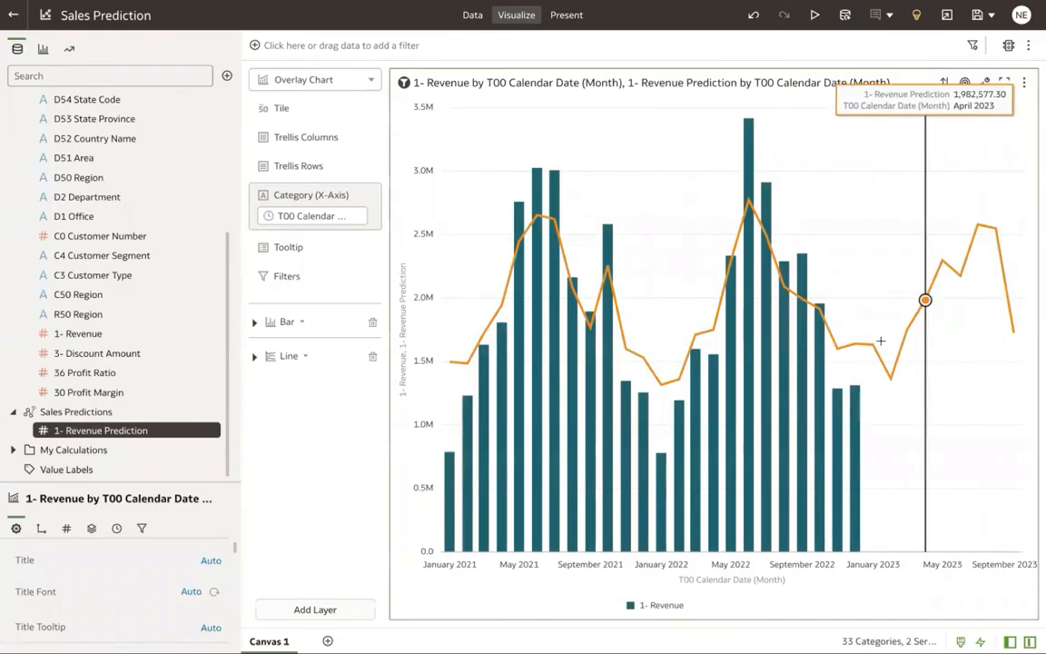